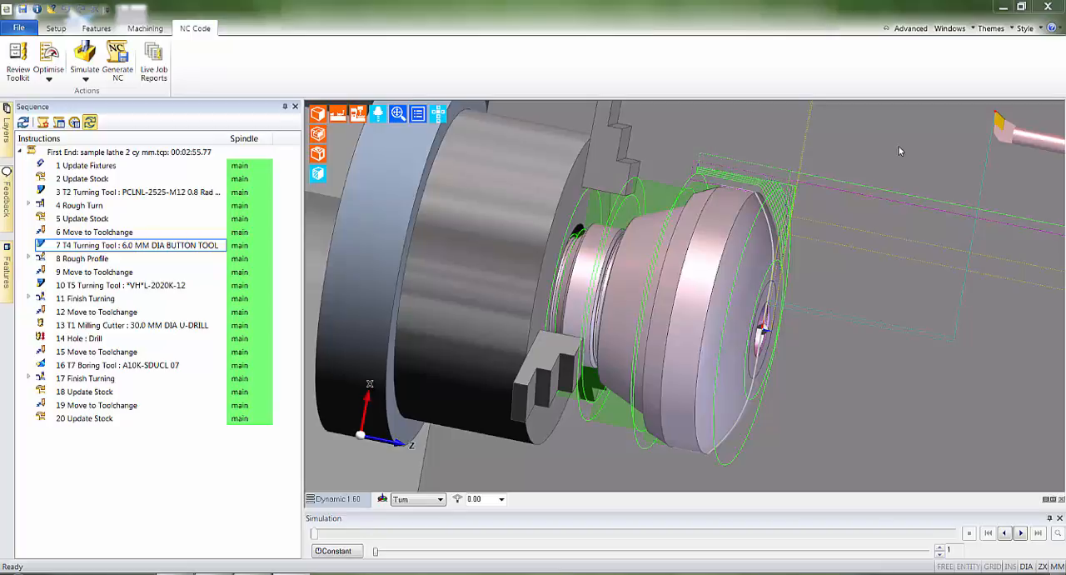
- Run the First End simulation with a ZX half-section profile view until end of job
{"action": "left_click_drag", "start_coordinate": [899, 152], "coordinate": [833, 384]}
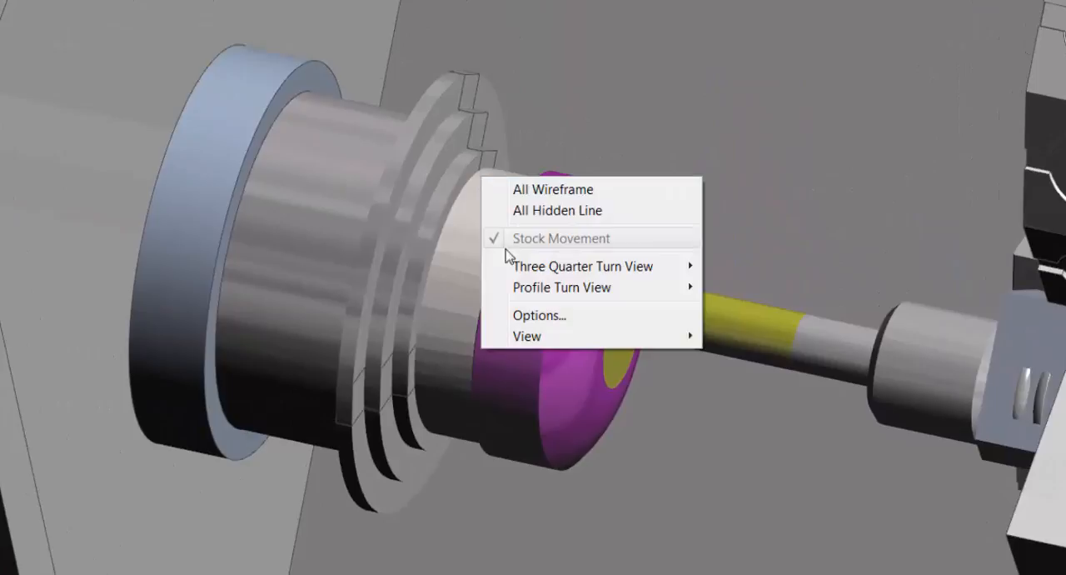
{"action": "mouse_move", "coordinate": [561, 286]}
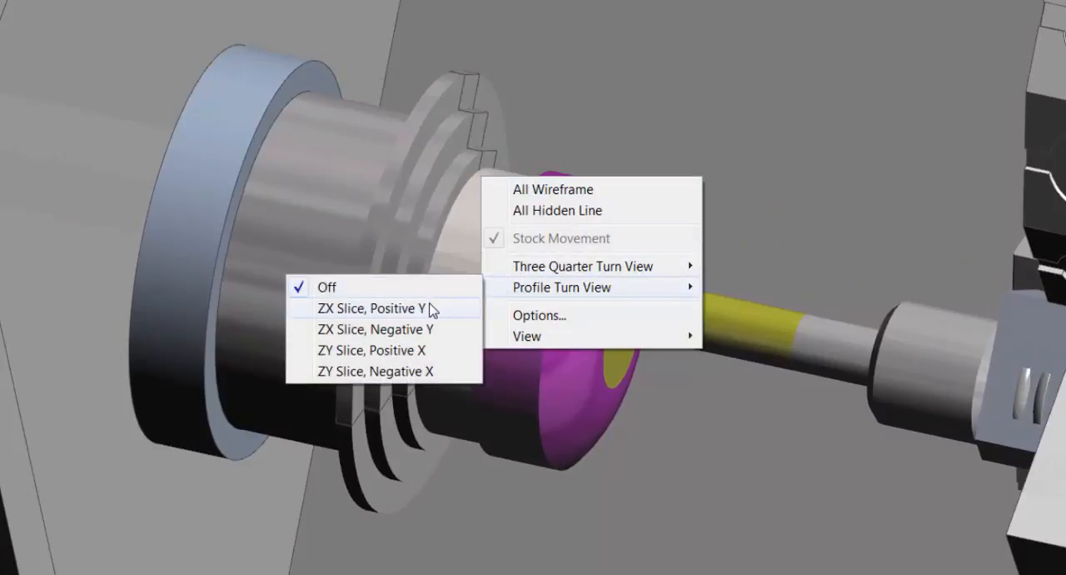
{"action": "left_click", "coordinate": [326, 287]}
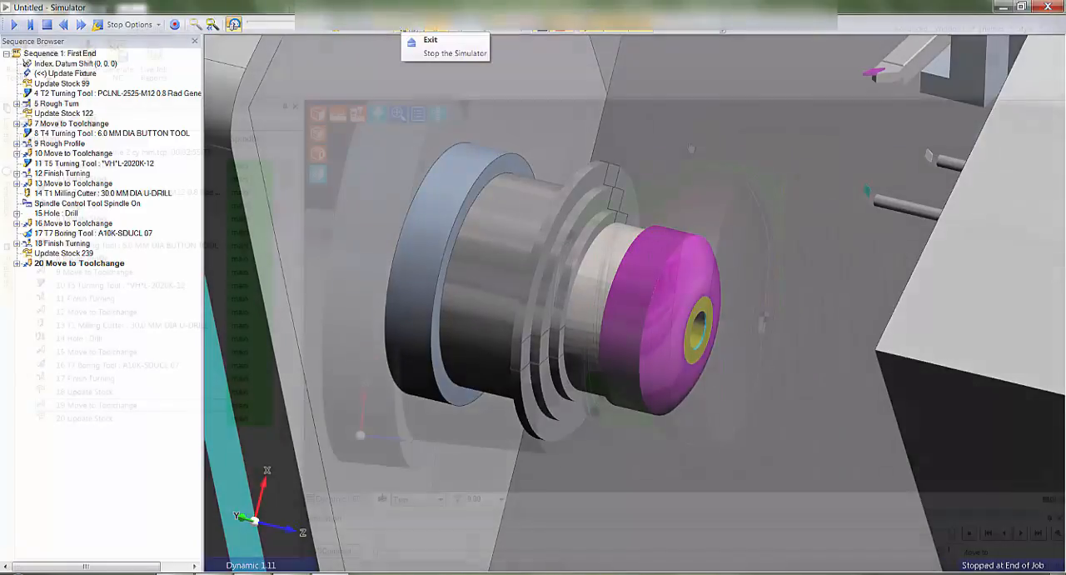
- Leave the simulator and generate the First End NC code, reviewing the G-code in the editor
{"action": "left_click", "coordinate": [430, 40]}
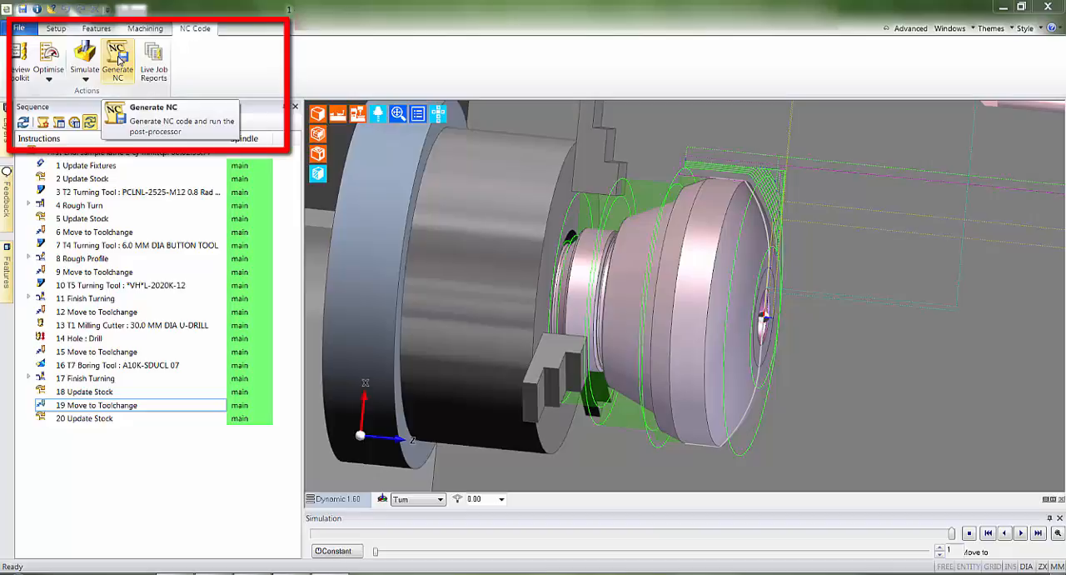
{"action": "left_click", "coordinate": [117, 58]}
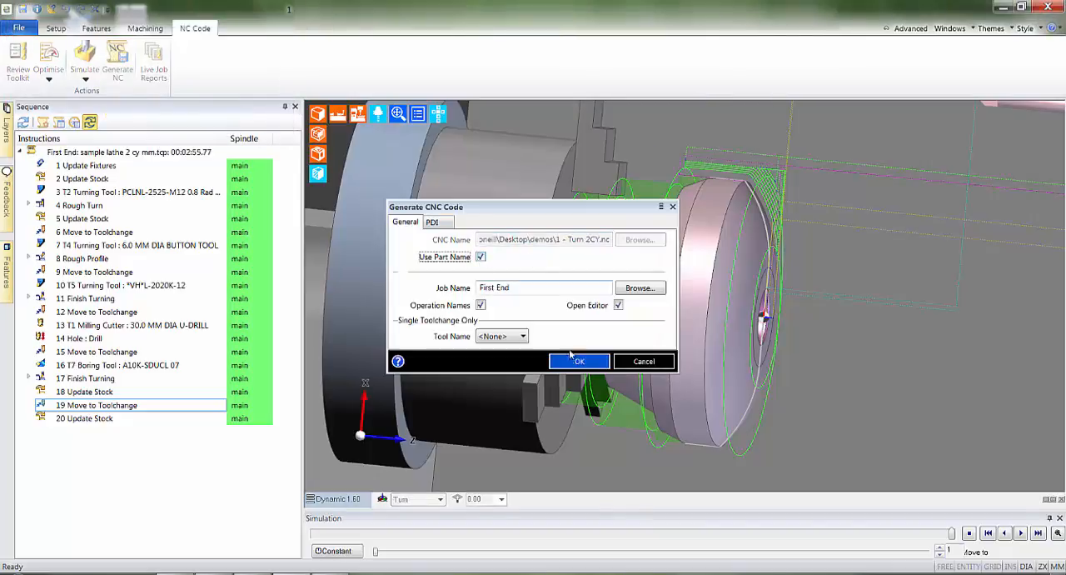
{"action": "left_click", "coordinate": [580, 360]}
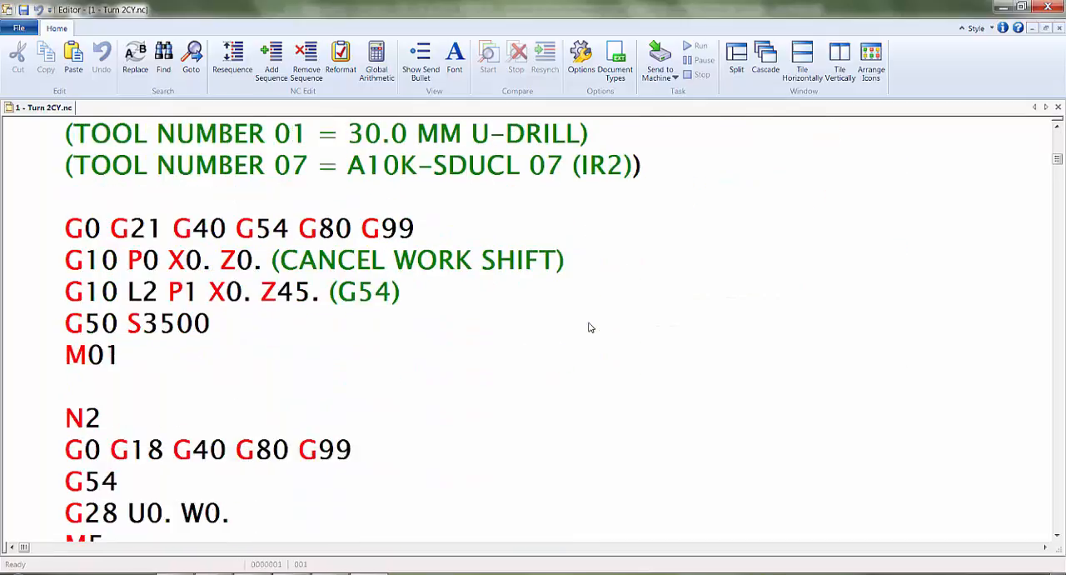
{"action": "scroll", "scroll_direction": "down", "scroll_amount": 3}
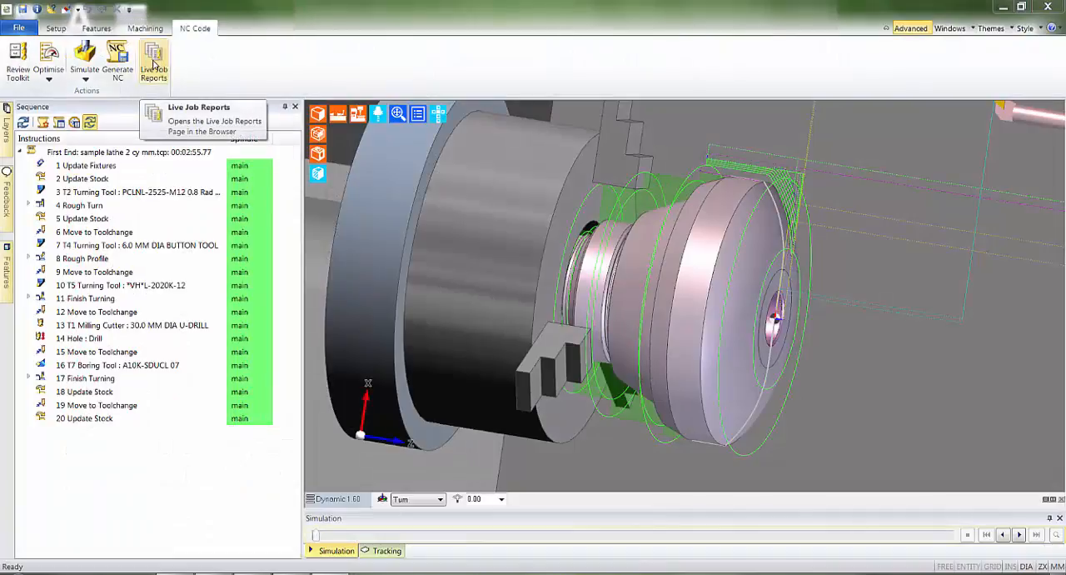
- View the First End report's tool list and instruction list in Live Job Reports
{"action": "left_click", "coordinate": [153, 63]}
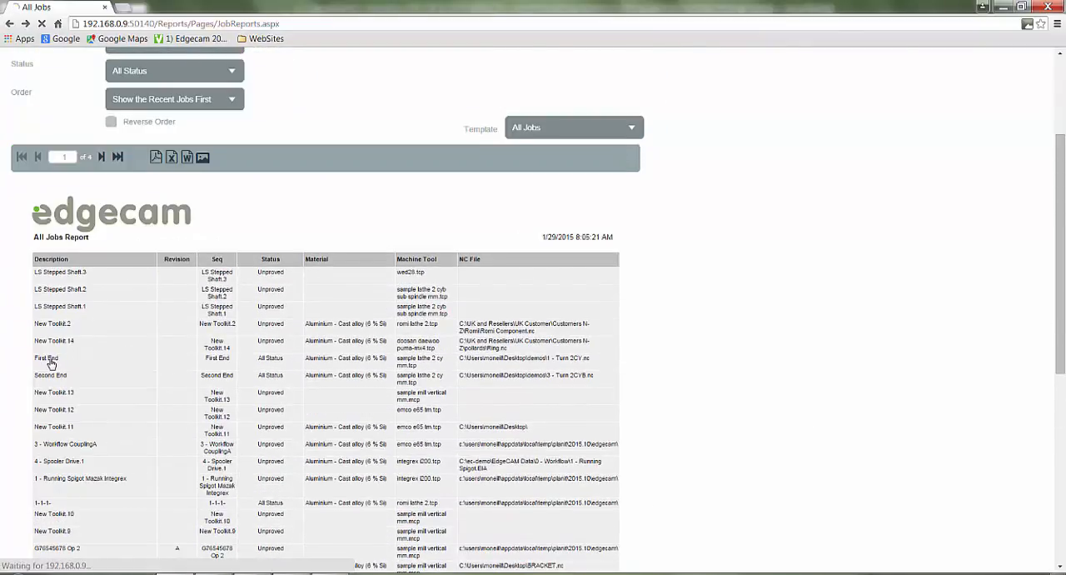
{"action": "left_click", "coordinate": [47, 358]}
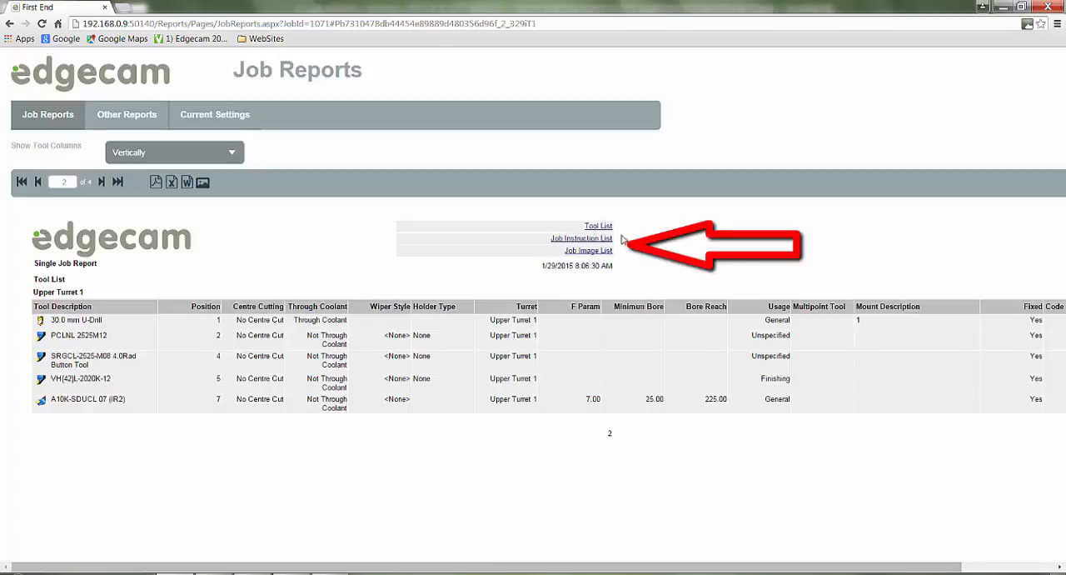
{"action": "left_click", "coordinate": [581, 238]}
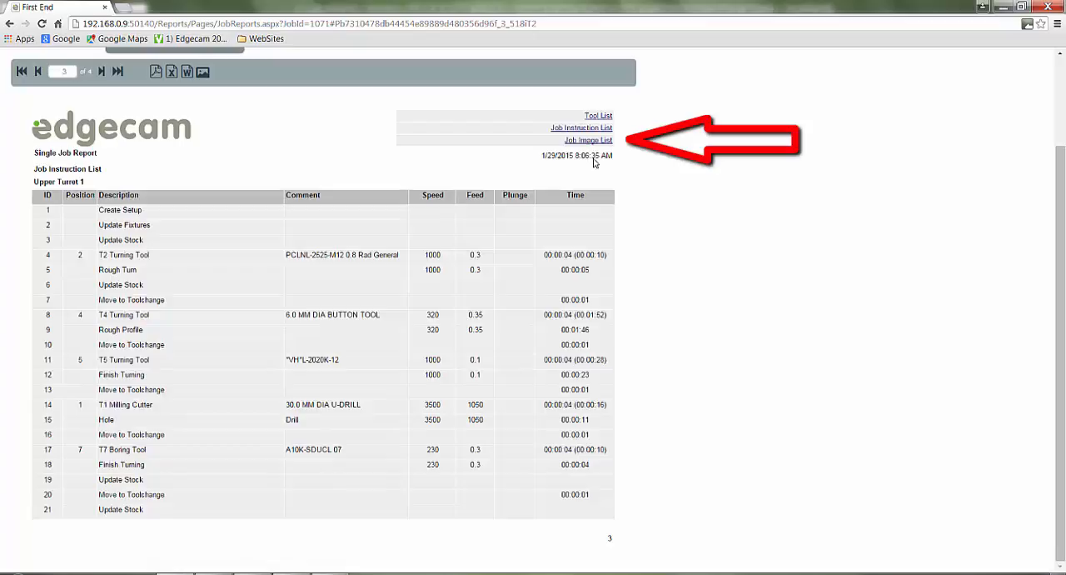
{"action": "left_click", "coordinate": [588, 140]}
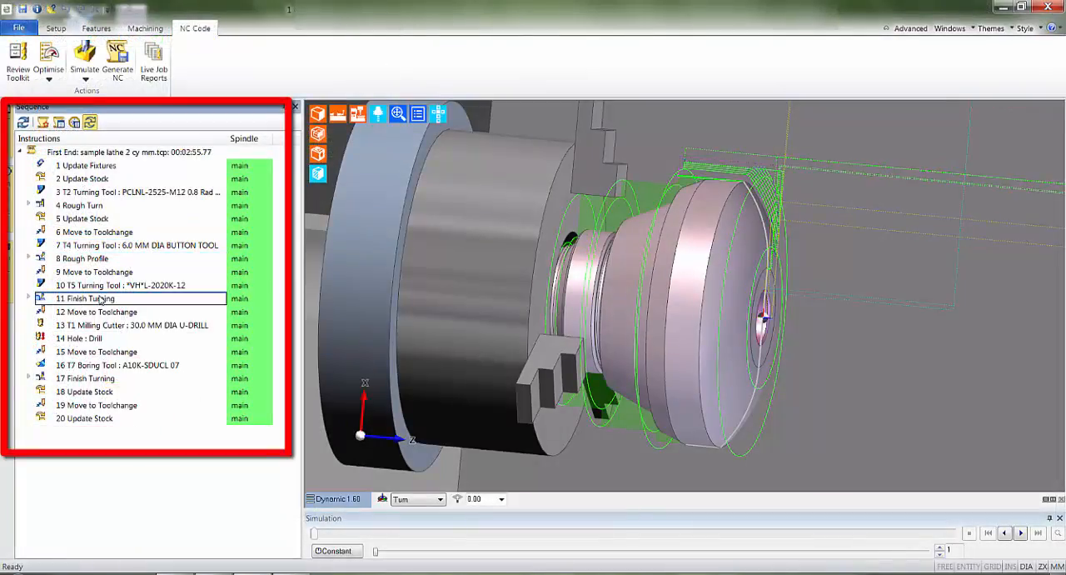
{"action": "double_click", "coordinate": [137, 245]}
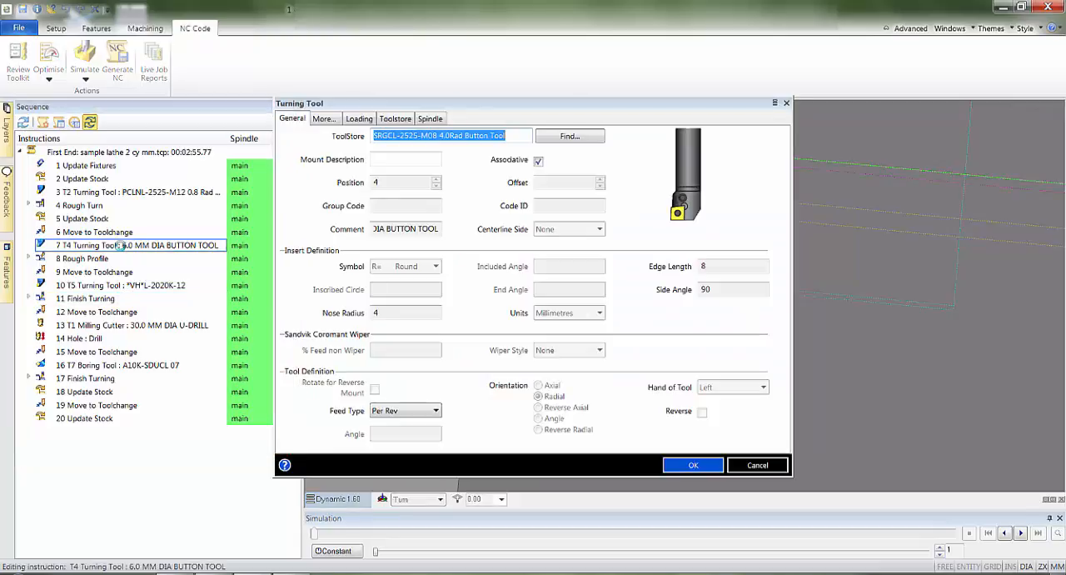
{"action": "left_click", "coordinate": [570, 137]}
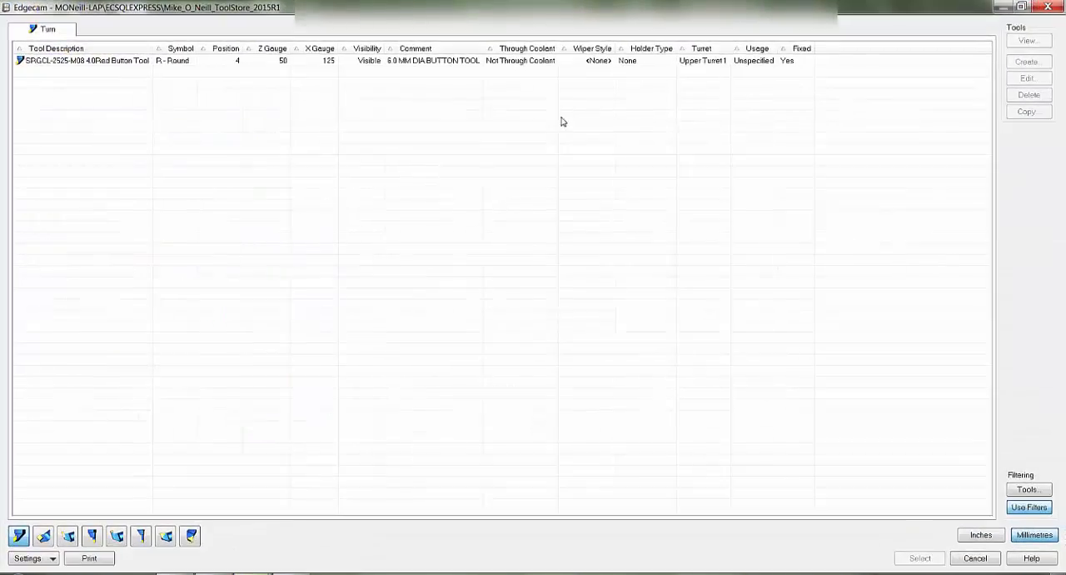
{"action": "right_click", "coordinate": [84, 60]}
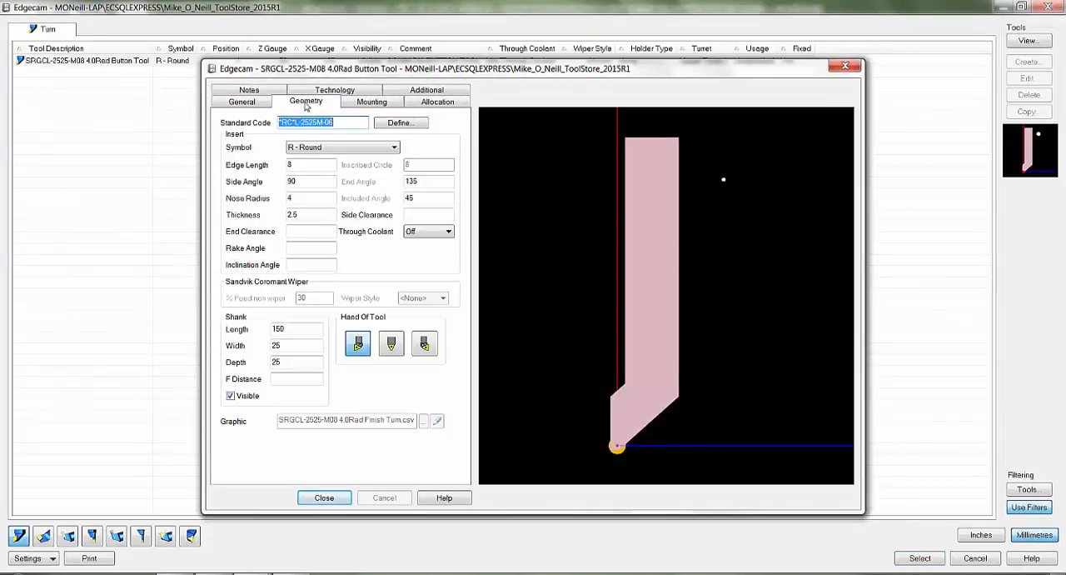
{"action": "left_click", "coordinate": [400, 123]}
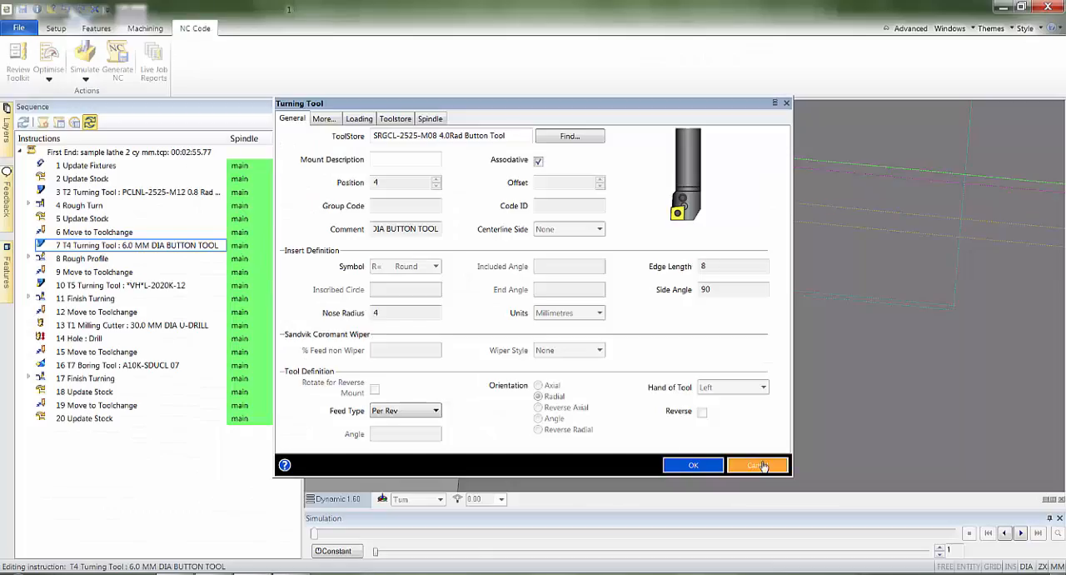
{"action": "left_click", "coordinate": [756, 464]}
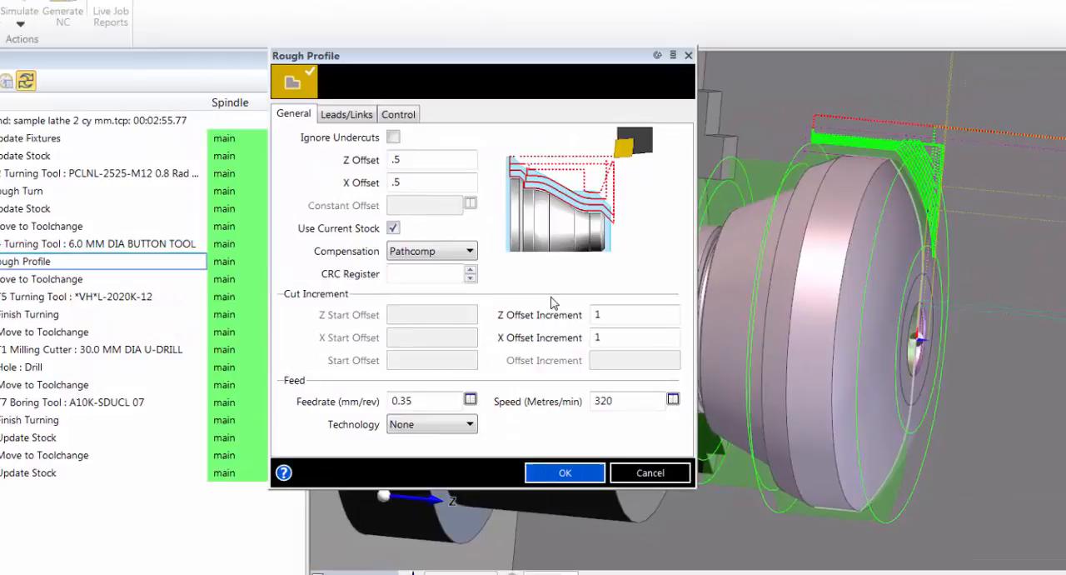
- Review the Rough Turn cut increment of 2 and its stock options, leaving other settings unchanged
{"action": "left_click", "coordinate": [564, 474]}
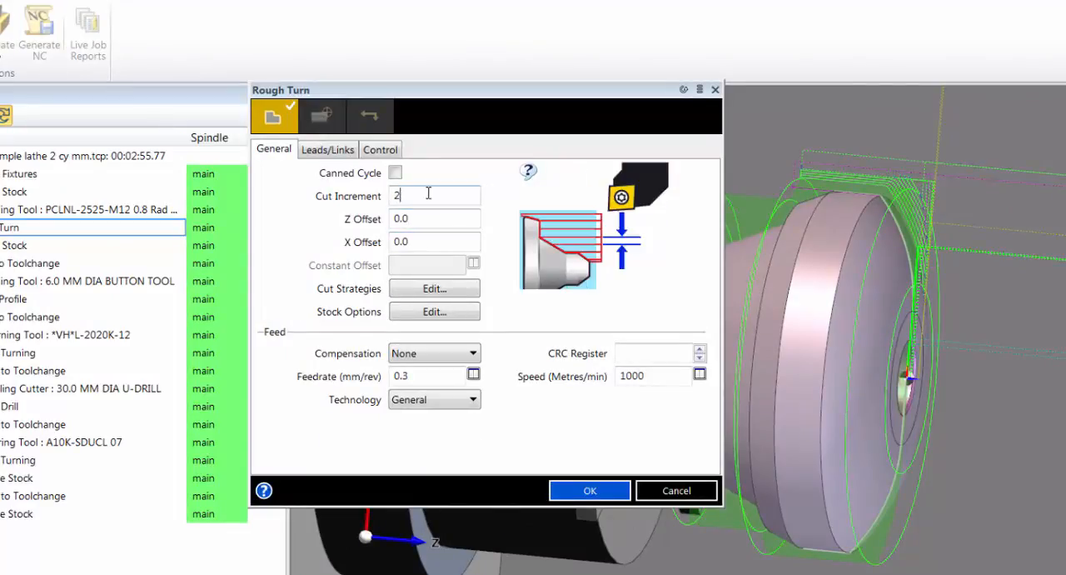
{"action": "mouse_move", "coordinate": [663, 357]}
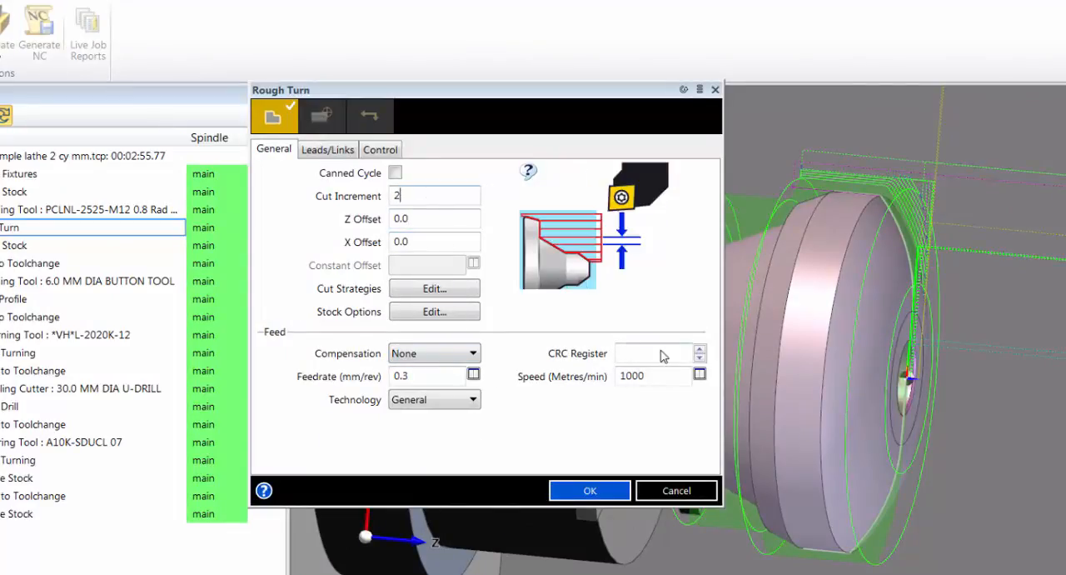
{"action": "left_click", "coordinate": [433, 310]}
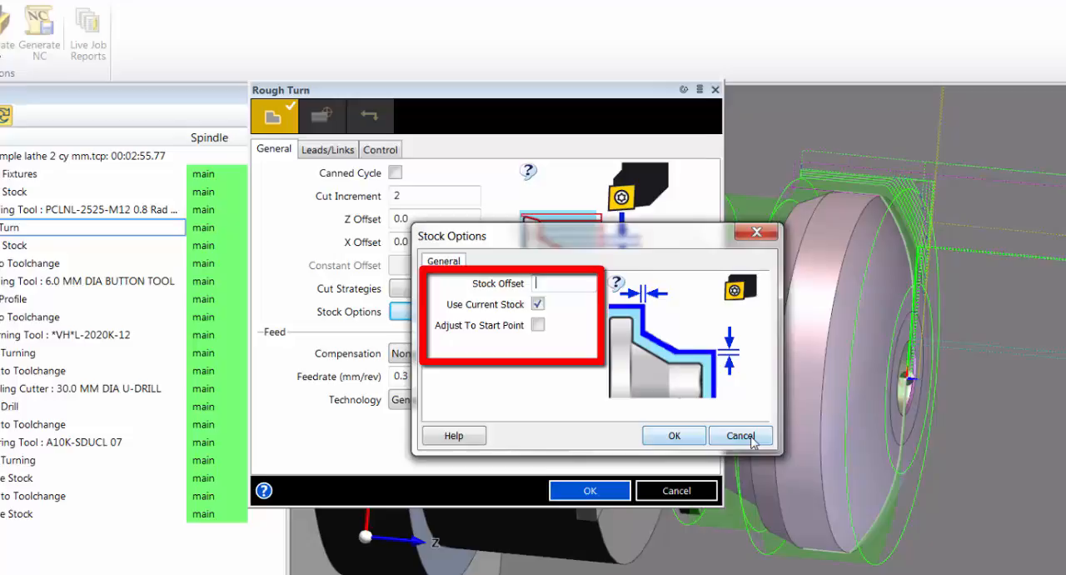
{"action": "left_click", "coordinate": [740, 435]}
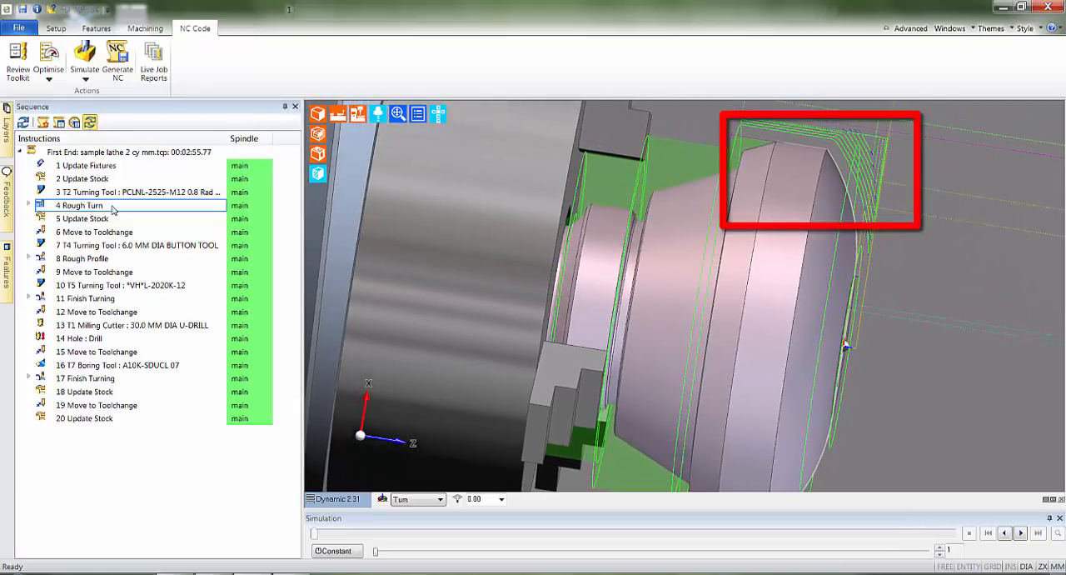
{"action": "double_click", "coordinate": [80, 205]}
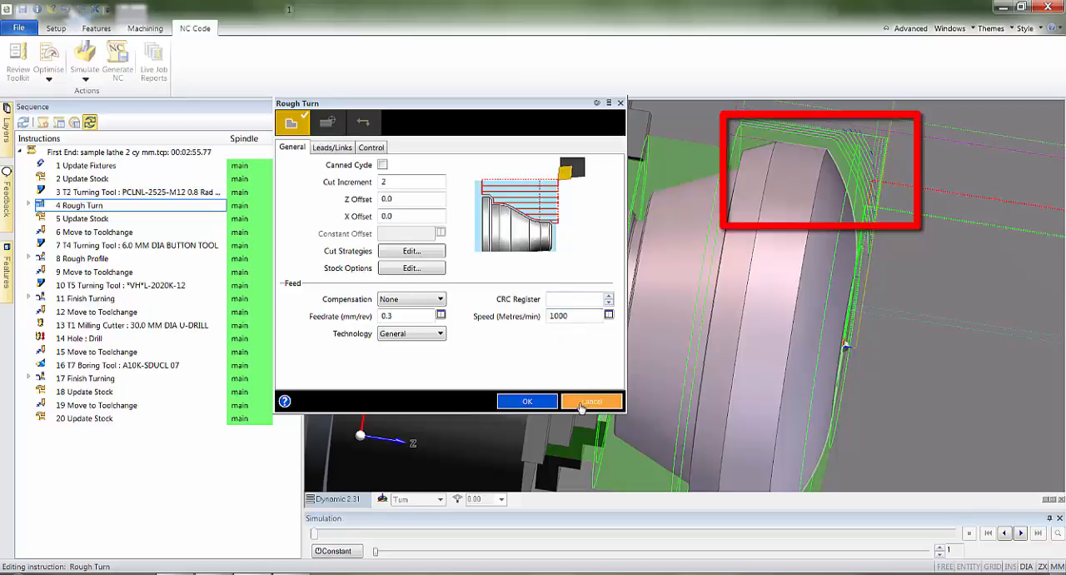
{"action": "left_click", "coordinate": [590, 400]}
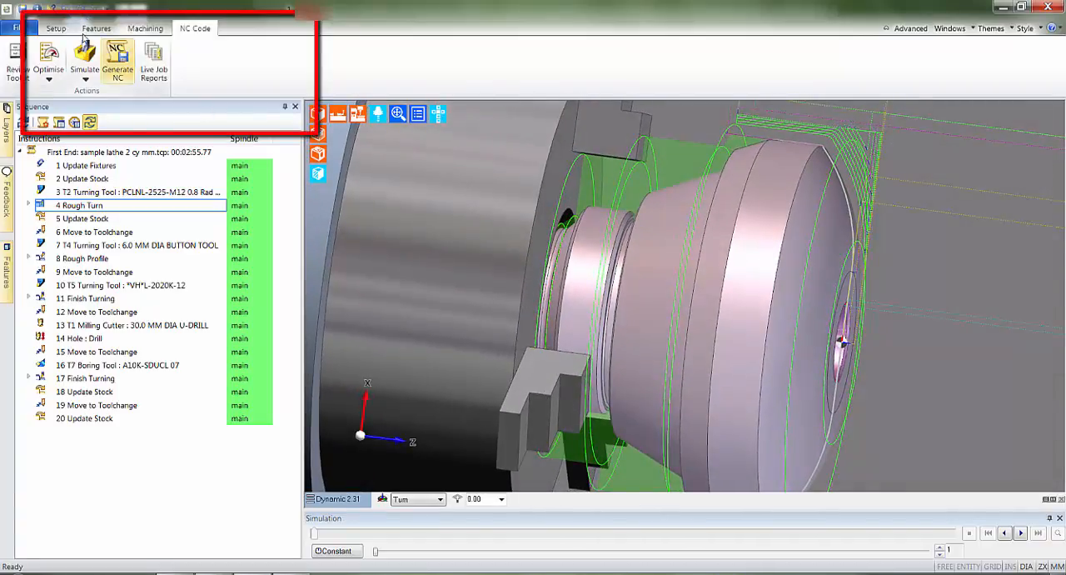
- Start a new turning sequence with the Second End toolkit and Back Inv Turn orientation
{"action": "left_click", "coordinate": [56, 27]}
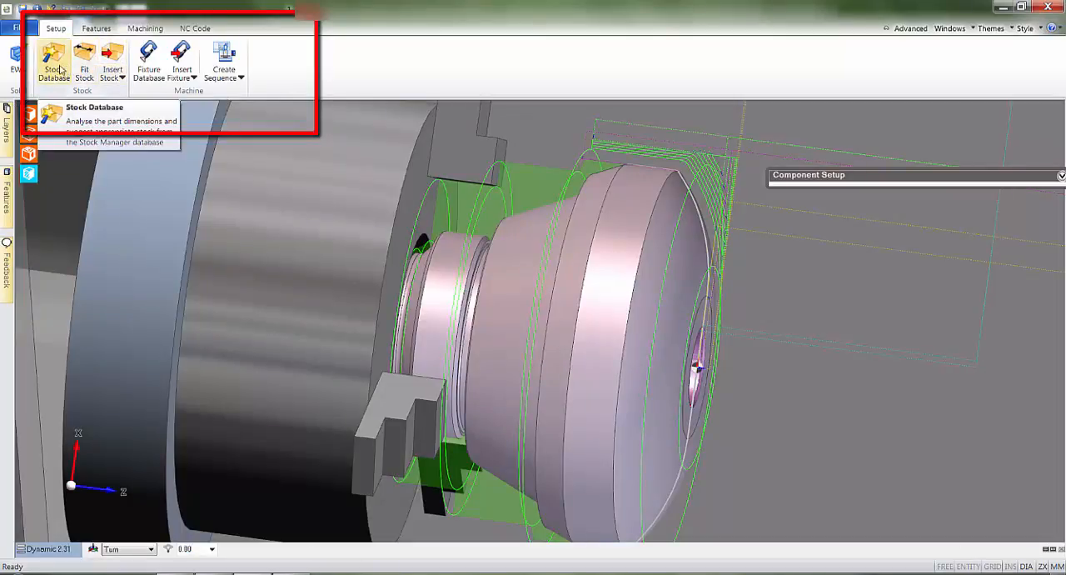
{"action": "left_click", "coordinate": [223, 60]}
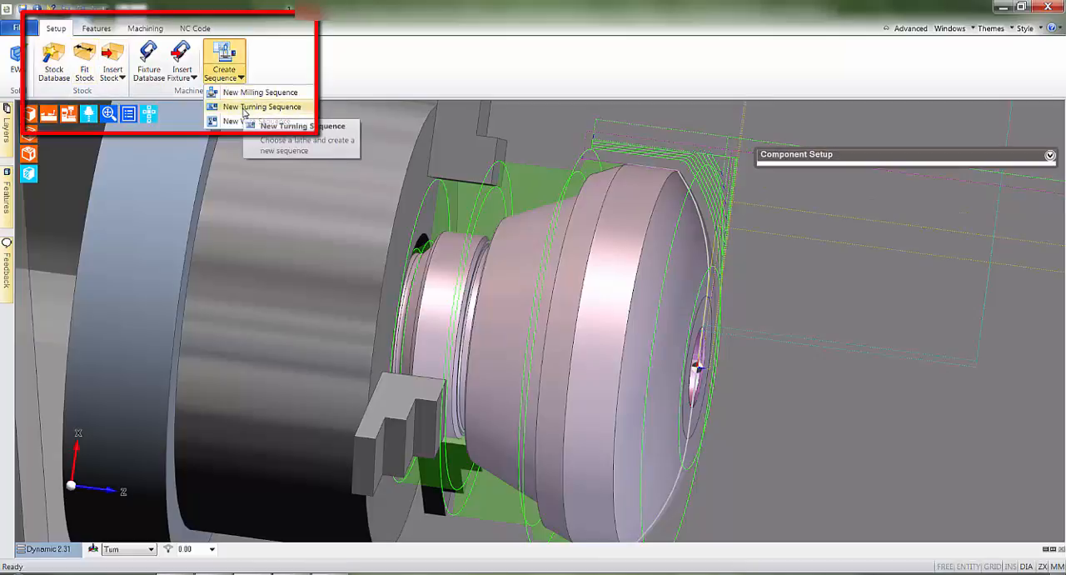
{"action": "left_click", "coordinate": [262, 106]}
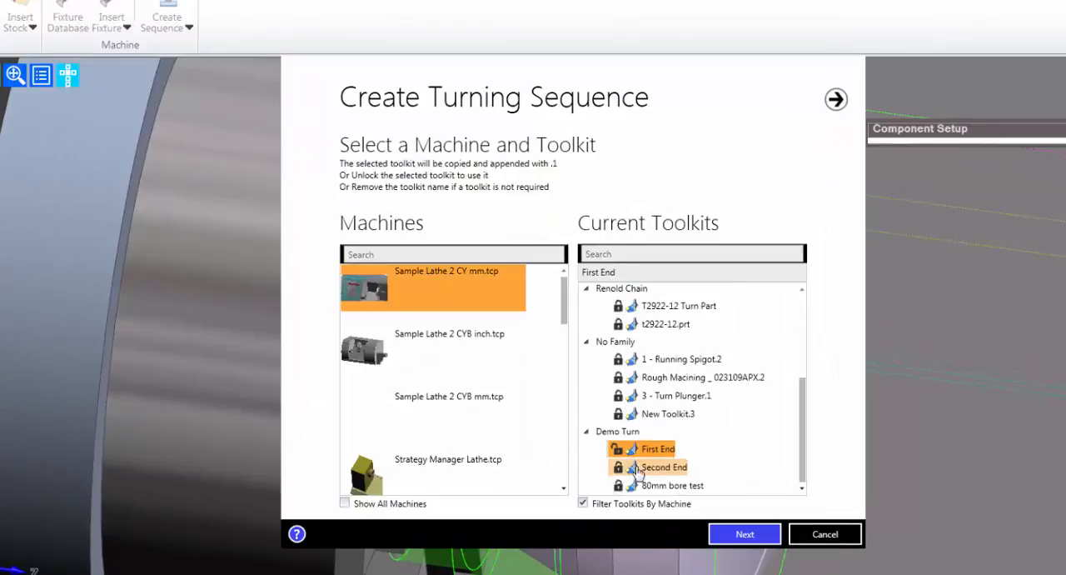
{"action": "left_click", "coordinate": [664, 466]}
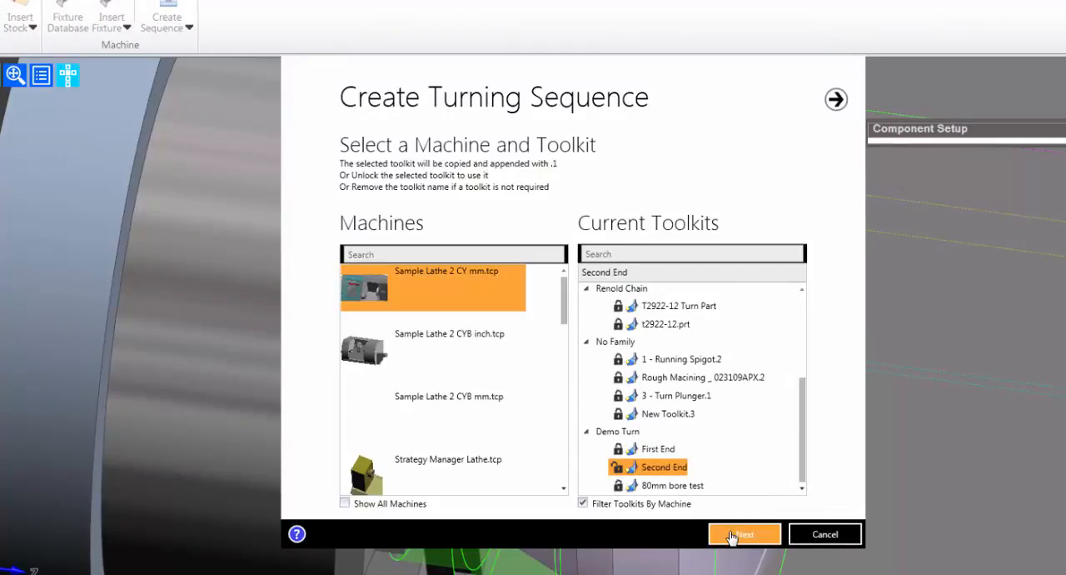
{"action": "left_click", "coordinate": [743, 533]}
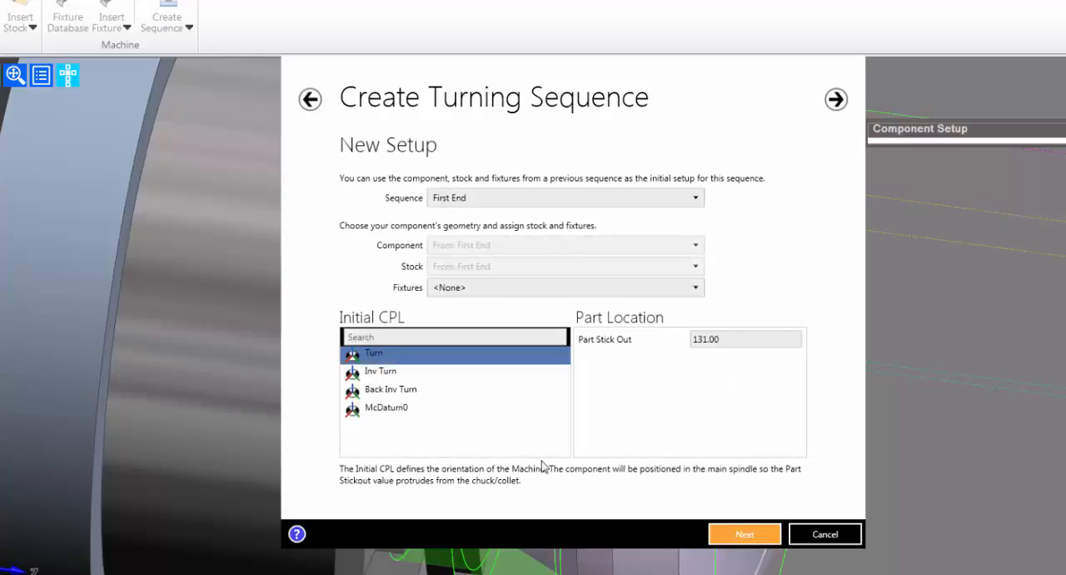
{"action": "left_click", "coordinate": [390, 390]}
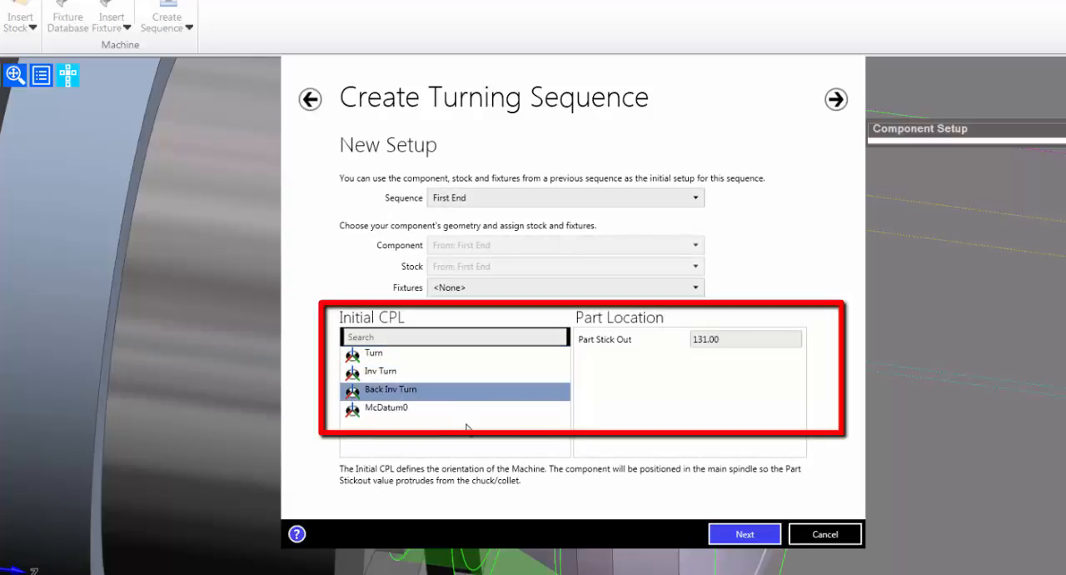
{"action": "mouse_move", "coordinate": [673, 410]}
{"action": "type", "text": "105"}
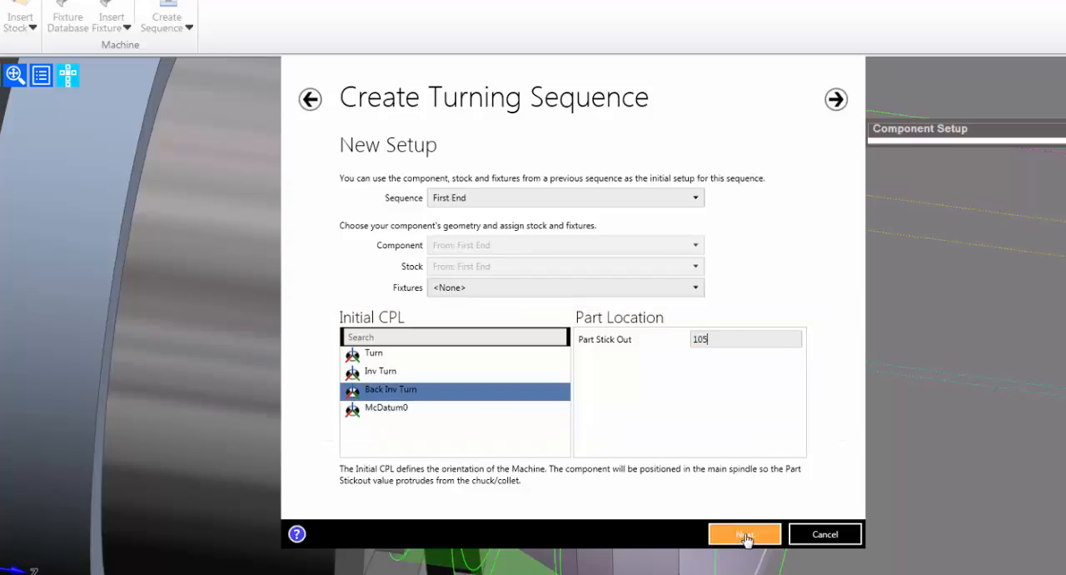
- Grip the part on its internal face at a 150 component grip diameter and create the sequence
{"action": "left_click", "coordinate": [743, 533]}
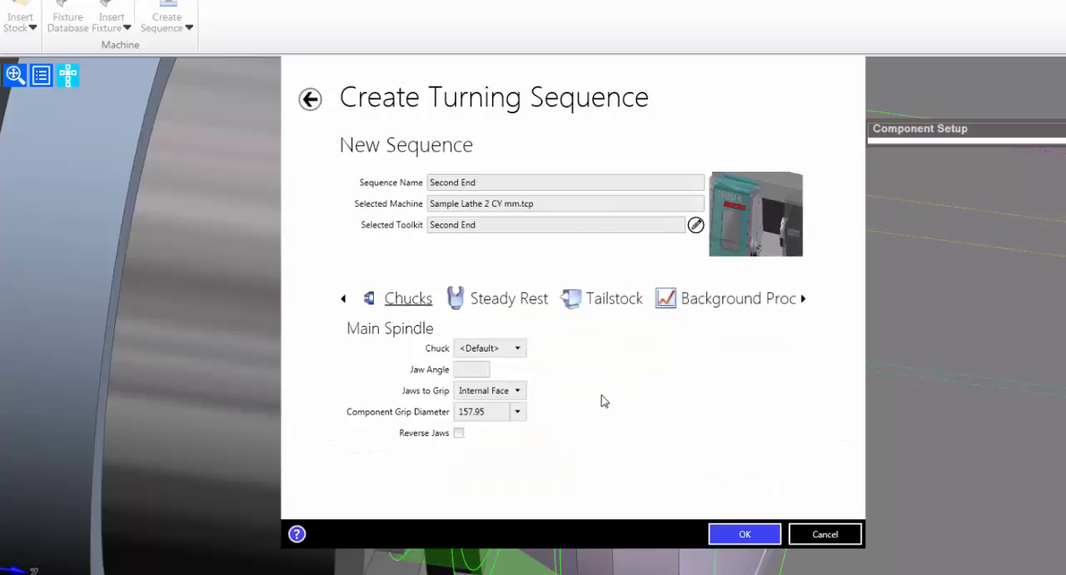
{"action": "left_click", "coordinate": [490, 390]}
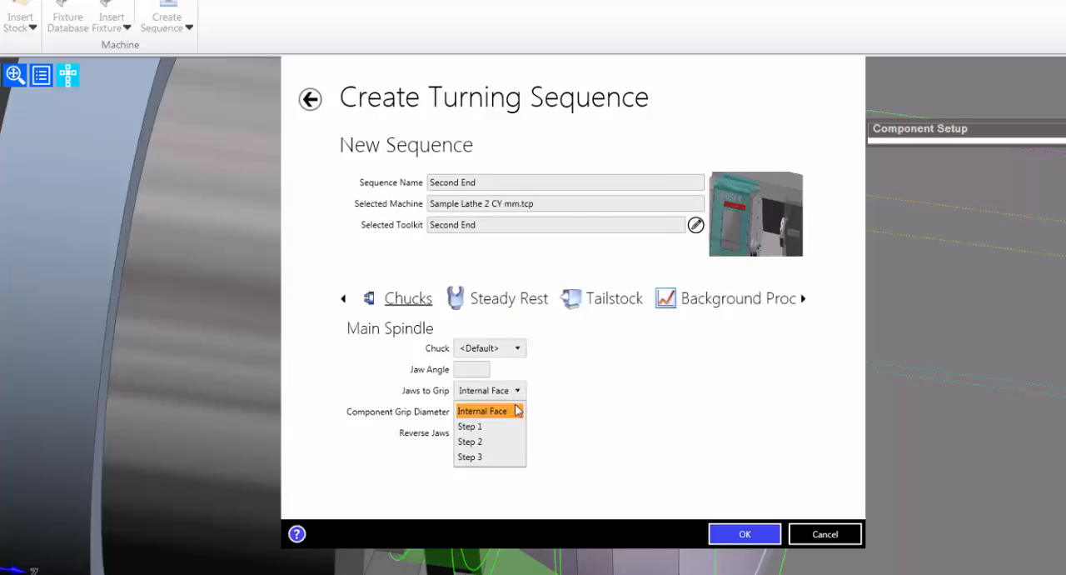
{"action": "left_click", "coordinate": [482, 410]}
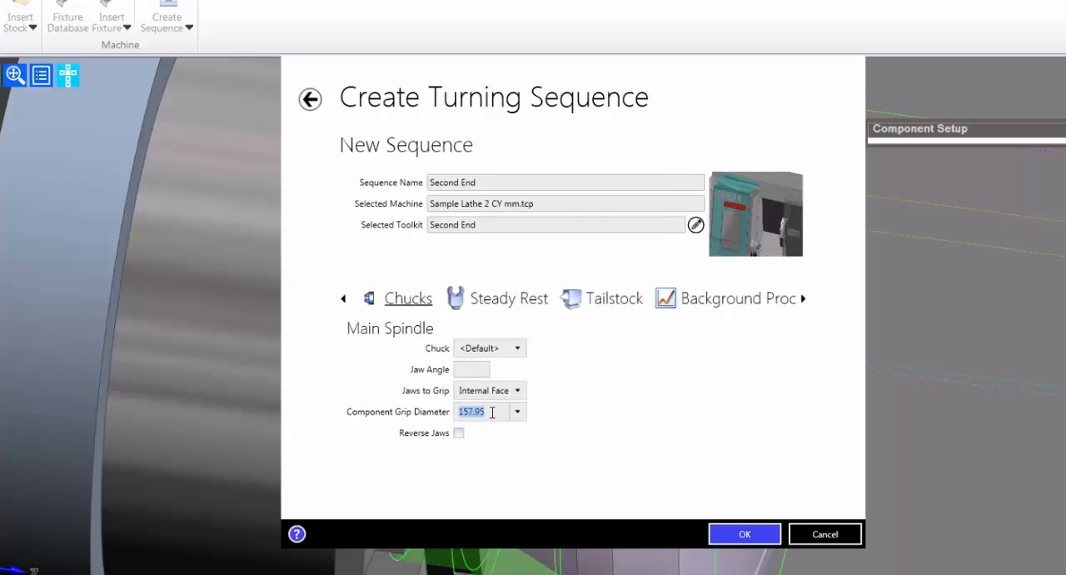
{"action": "type", "text": "150"}
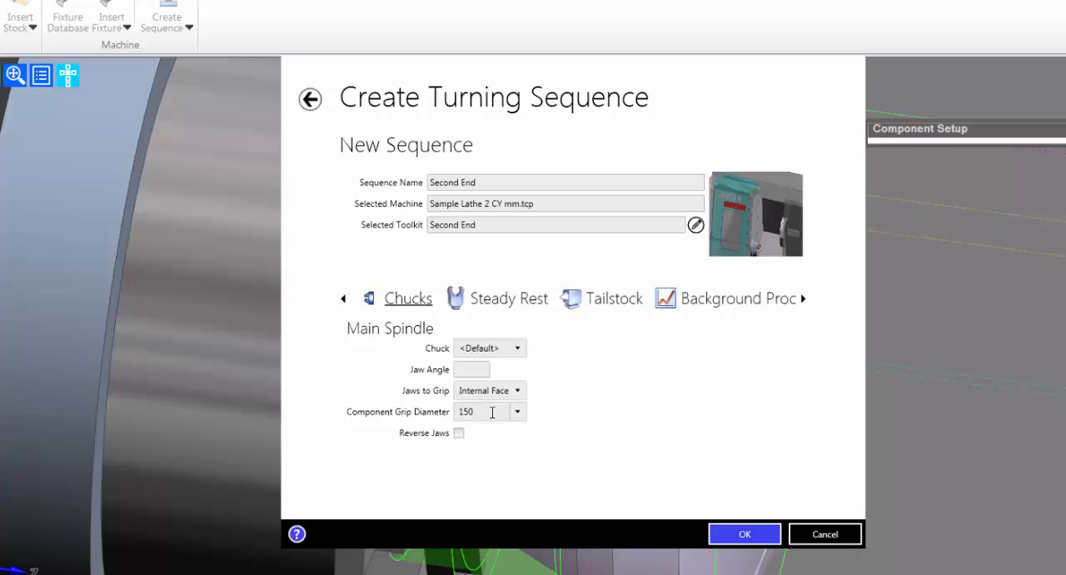
{"action": "left_click", "coordinate": [743, 533]}
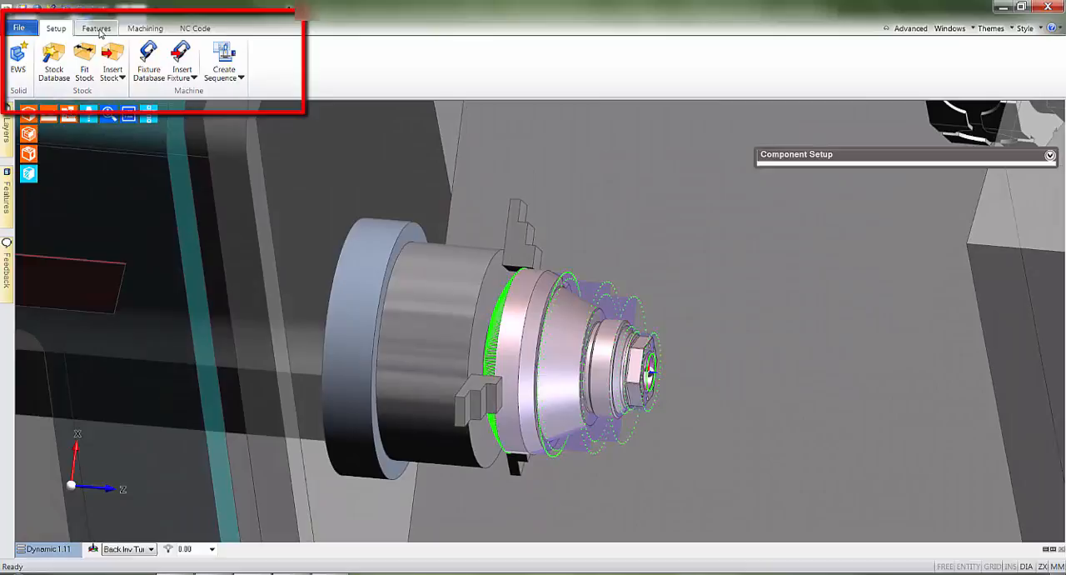
- Run Find Features with adjusted Turn options to detect second-end features
{"action": "left_click", "coordinate": [97, 27]}
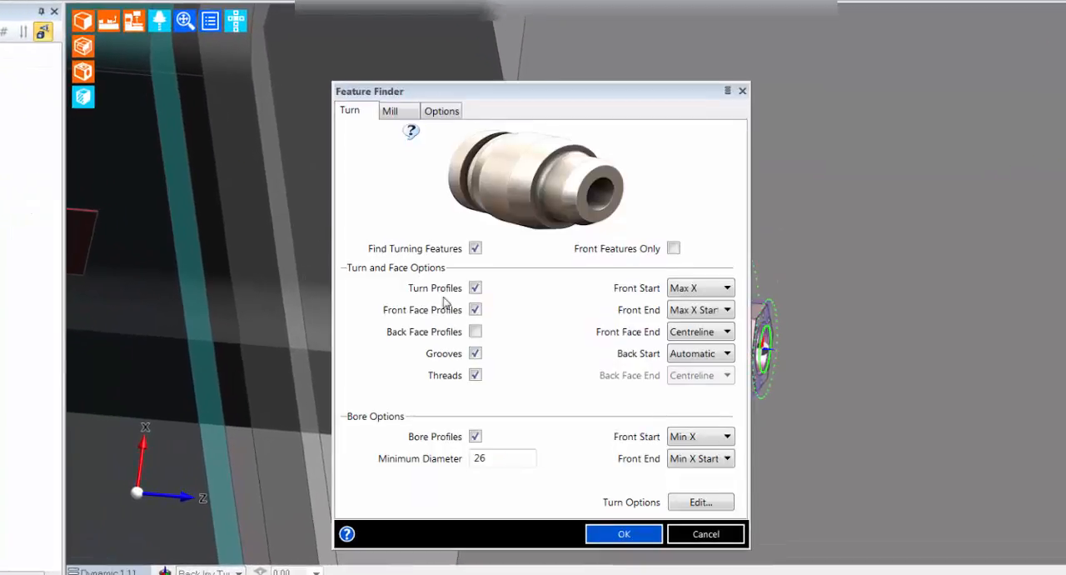
{"action": "left_click", "coordinate": [474, 354]}
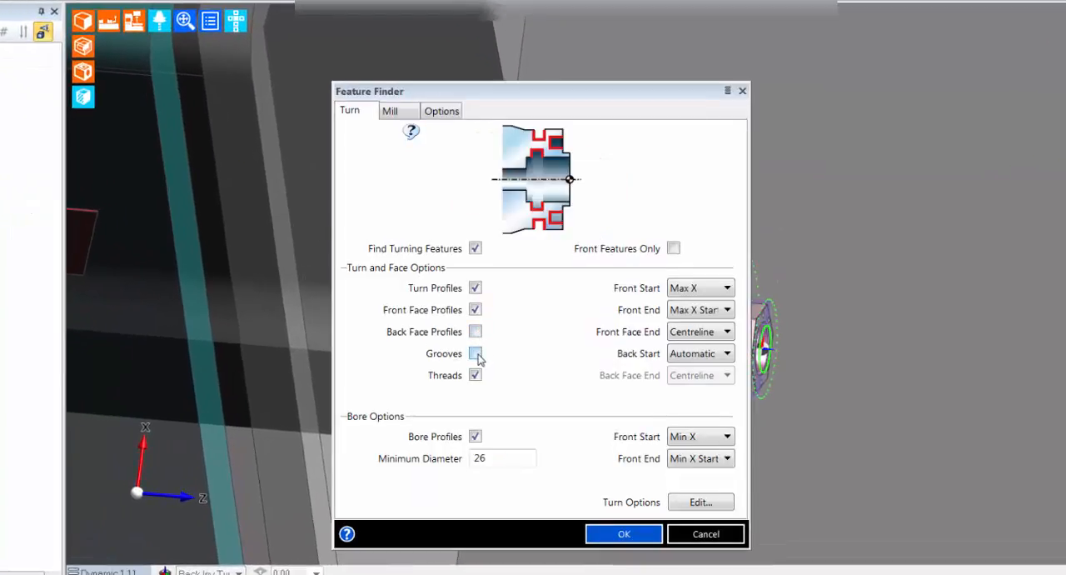
{"action": "left_click", "coordinate": [475, 354]}
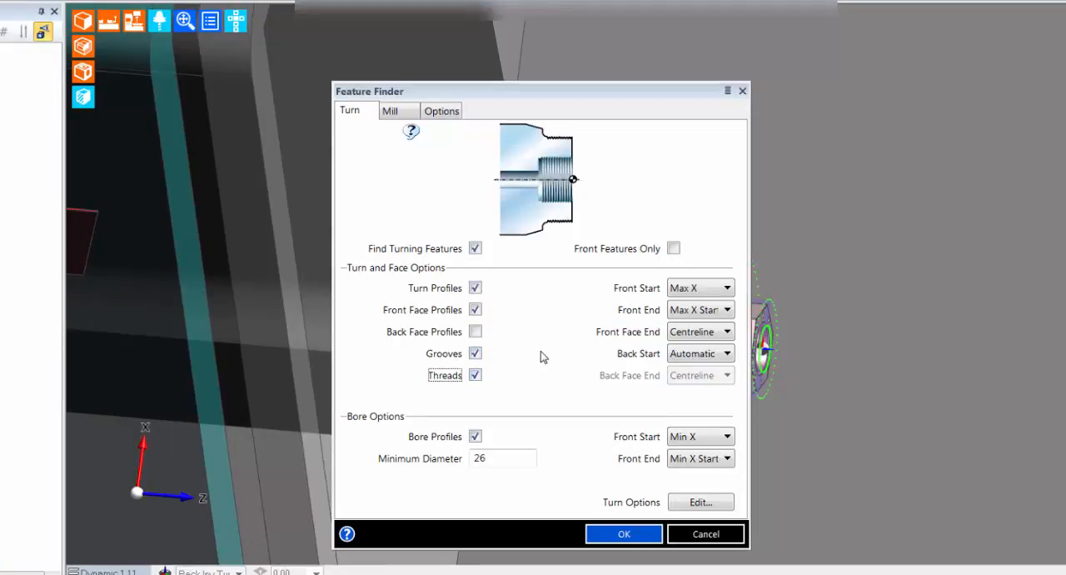
{"action": "left_click", "coordinate": [623, 533]}
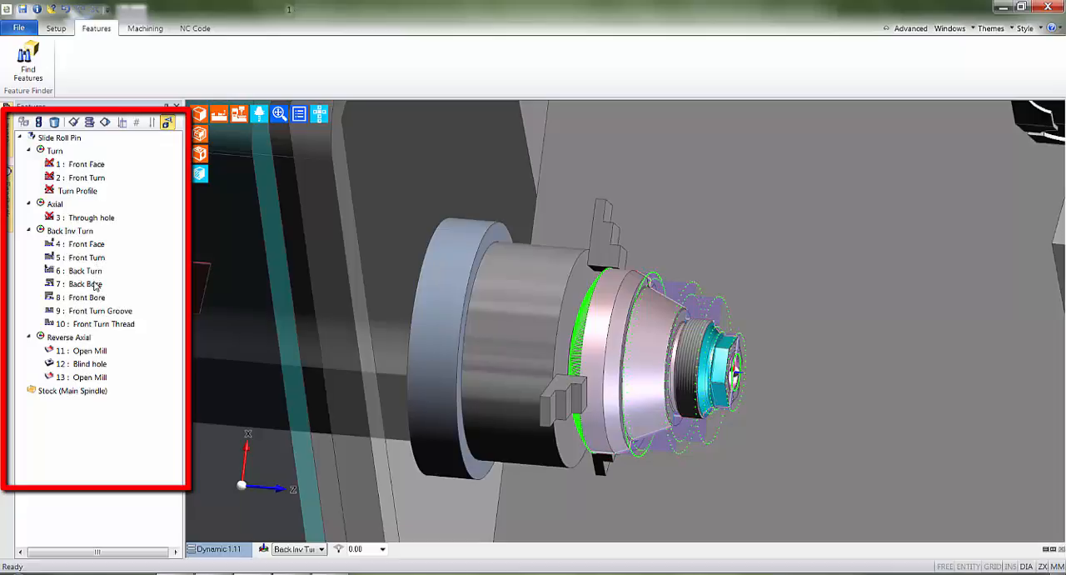
- Delete the unwanted Back Turn, Back Bore and extra Open Mill features
{"action": "left_click", "coordinate": [84, 270]}
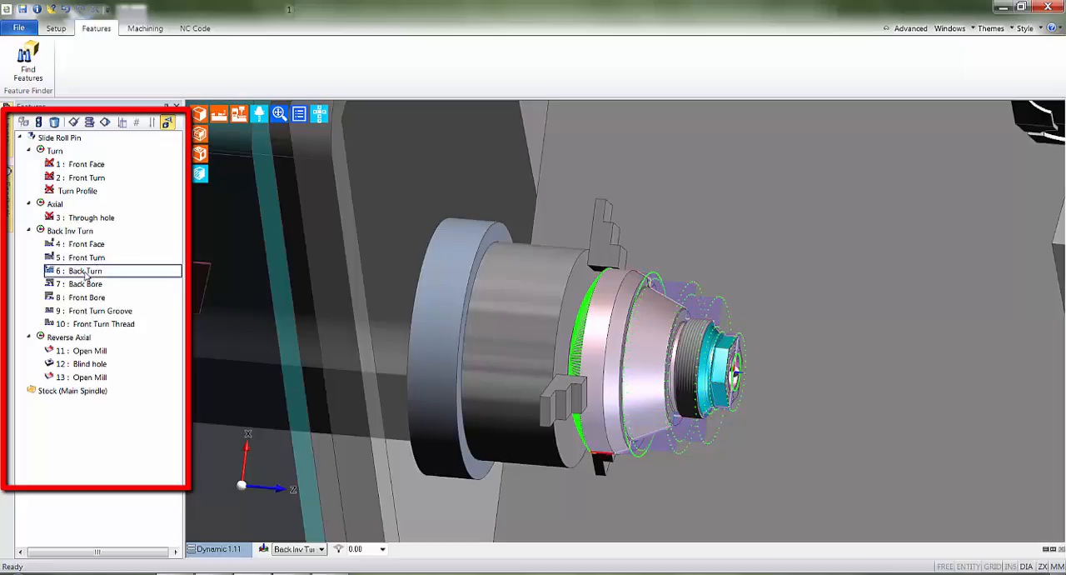
{"action": "left_click", "coordinate": [83, 284]}
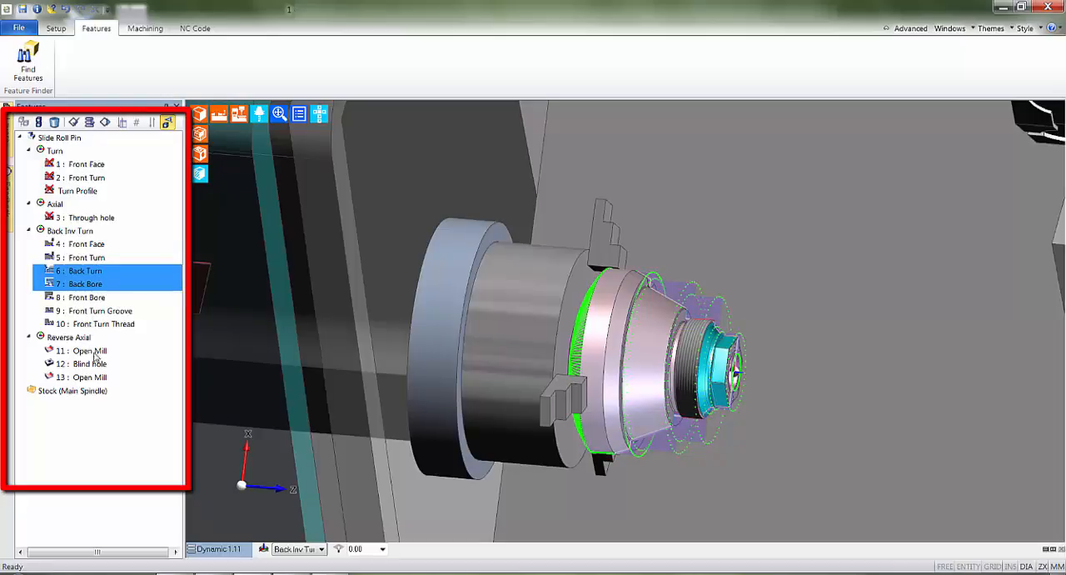
{"action": "left_click", "coordinate": [90, 377]}
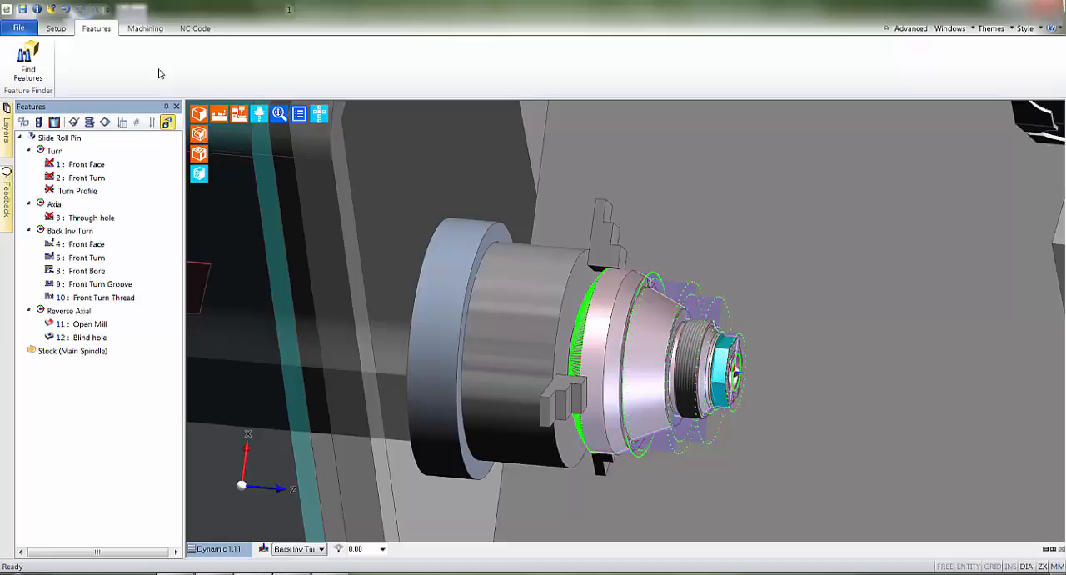
- Show the Second End sequence panel and dismiss the Feature Machining options without applying
{"action": "left_click", "coordinate": [144, 26]}
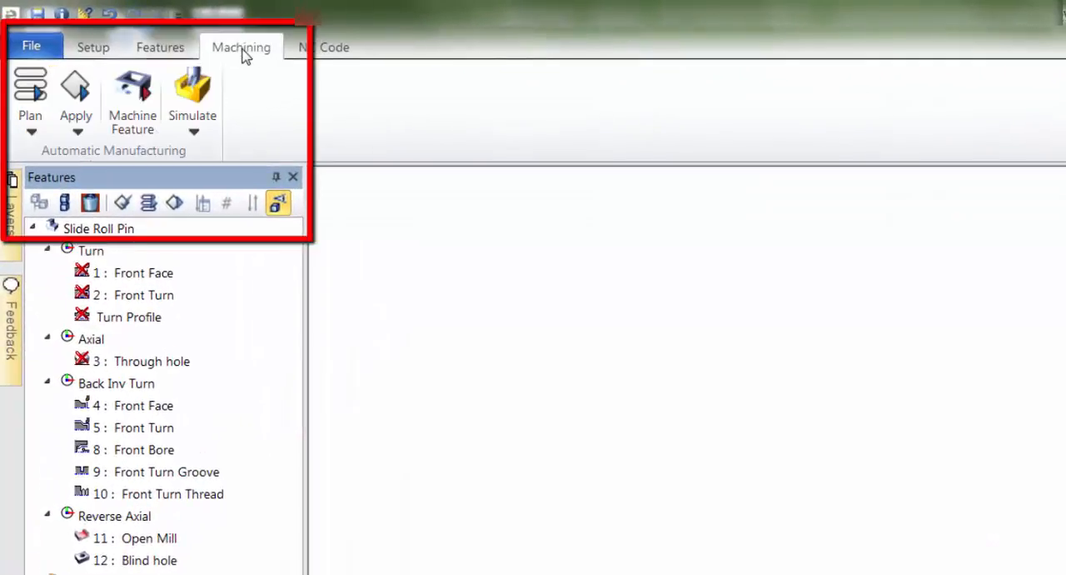
{"action": "left_click", "coordinate": [194, 91]}
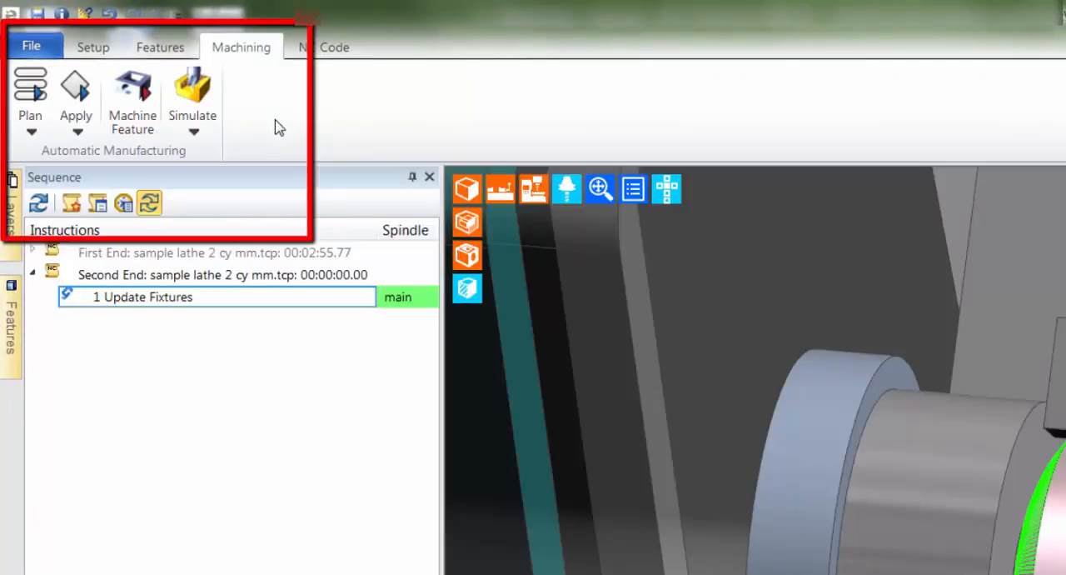
{"action": "mouse_move", "coordinate": [132, 92]}
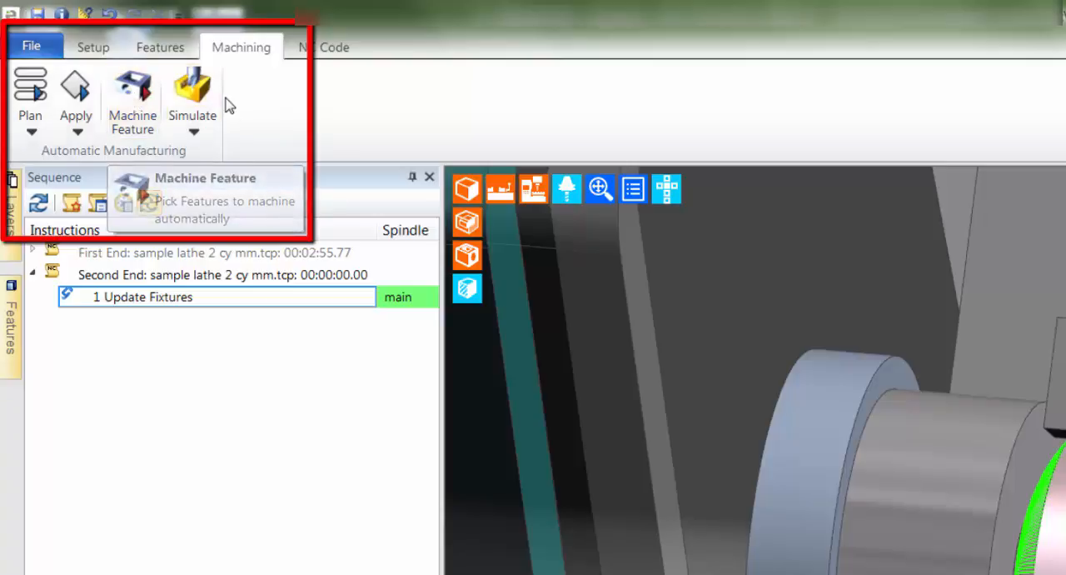
{"action": "mouse_move", "coordinate": [132, 92]}
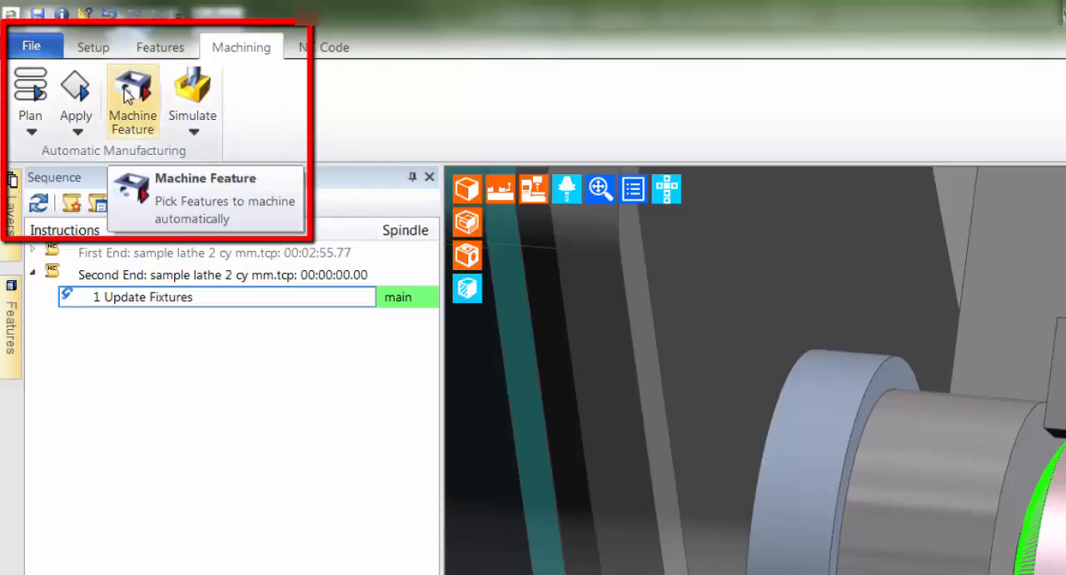
{"action": "left_click", "coordinate": [131, 100]}
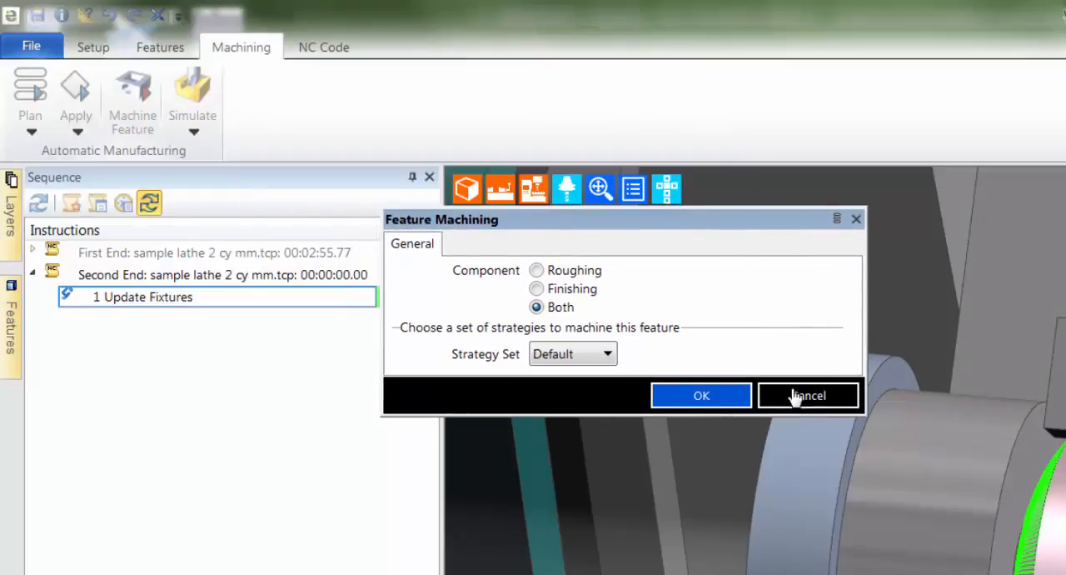
{"action": "left_click", "coordinate": [806, 394]}
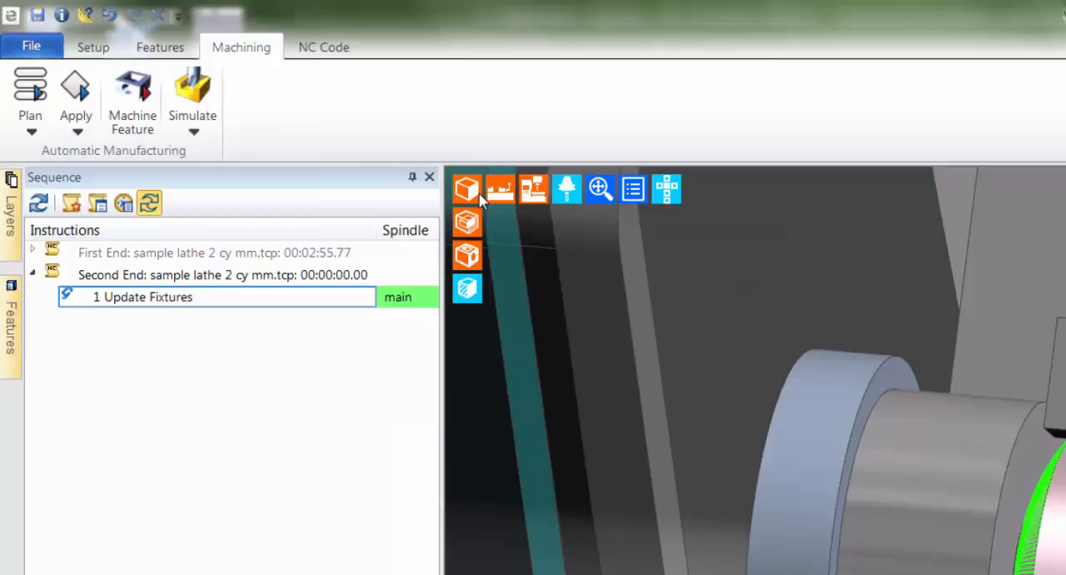
{"action": "mouse_move", "coordinate": [30, 91]}
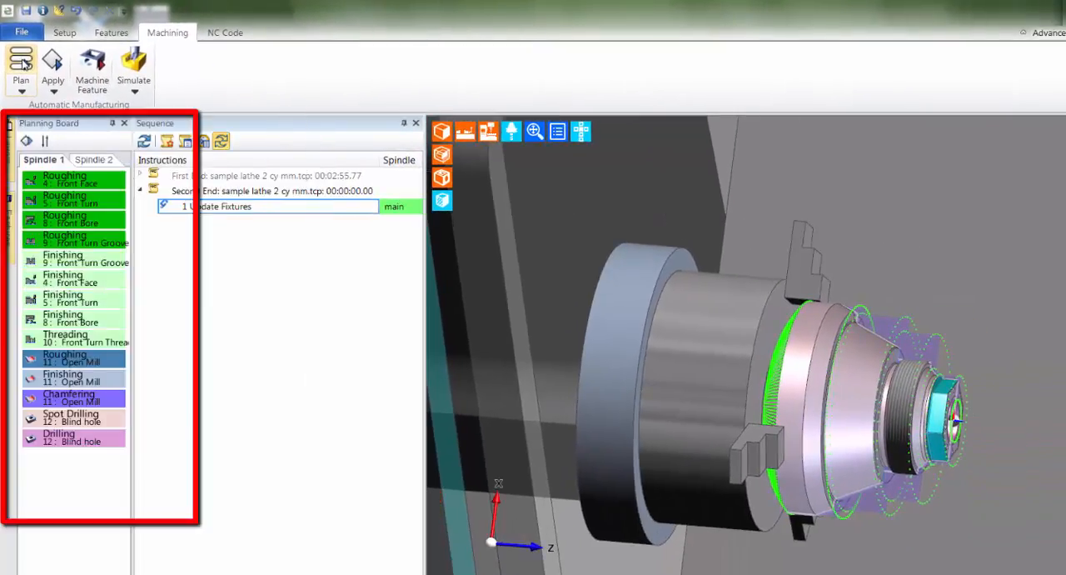
- Delete the front bore roughing operations from the Planning Board
{"action": "left_click", "coordinate": [73, 180]}
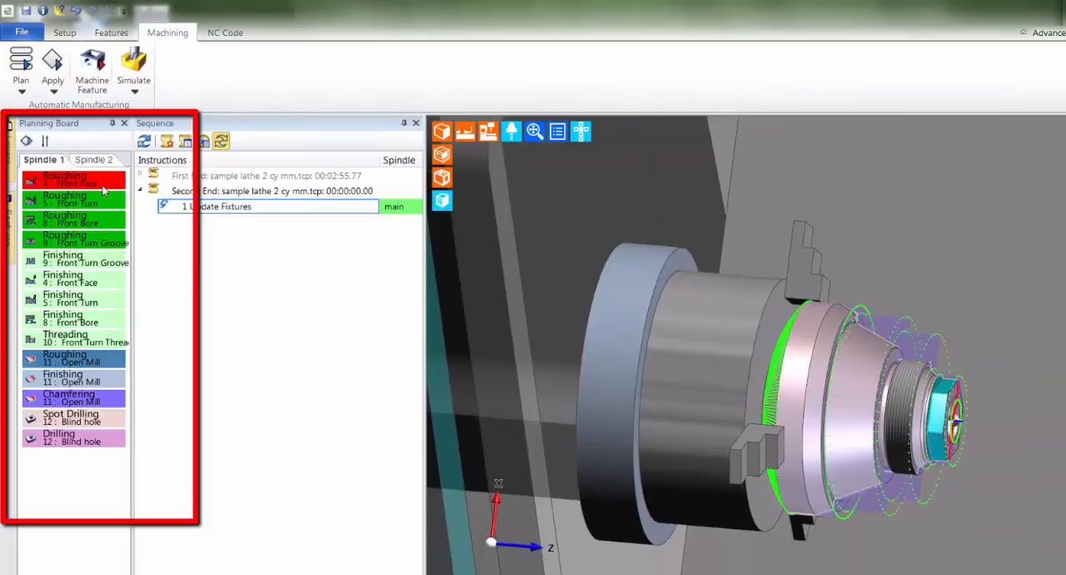
{"action": "left_click", "coordinate": [73, 220]}
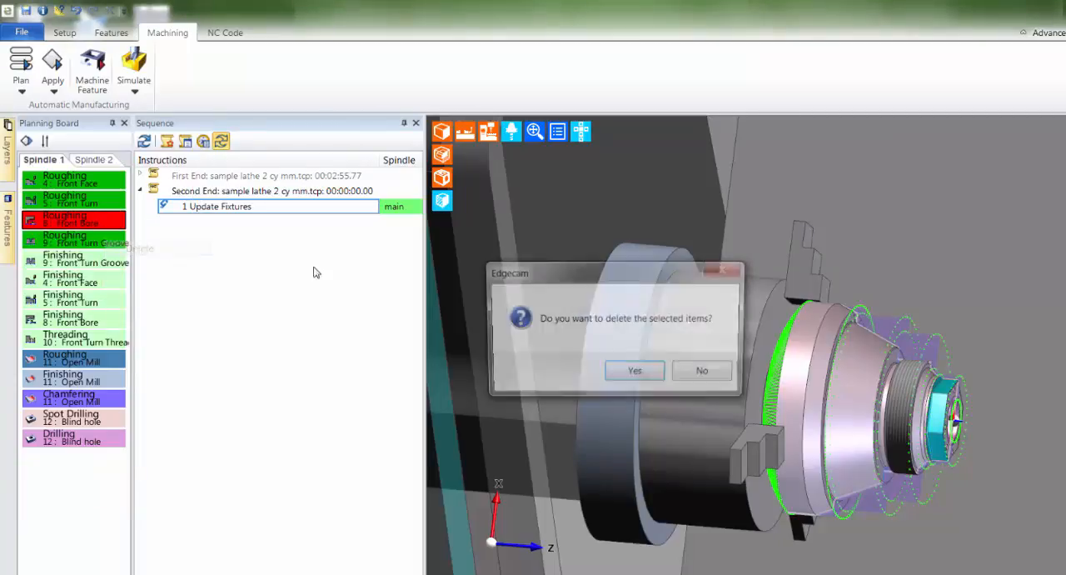
{"action": "left_click", "coordinate": [633, 370]}
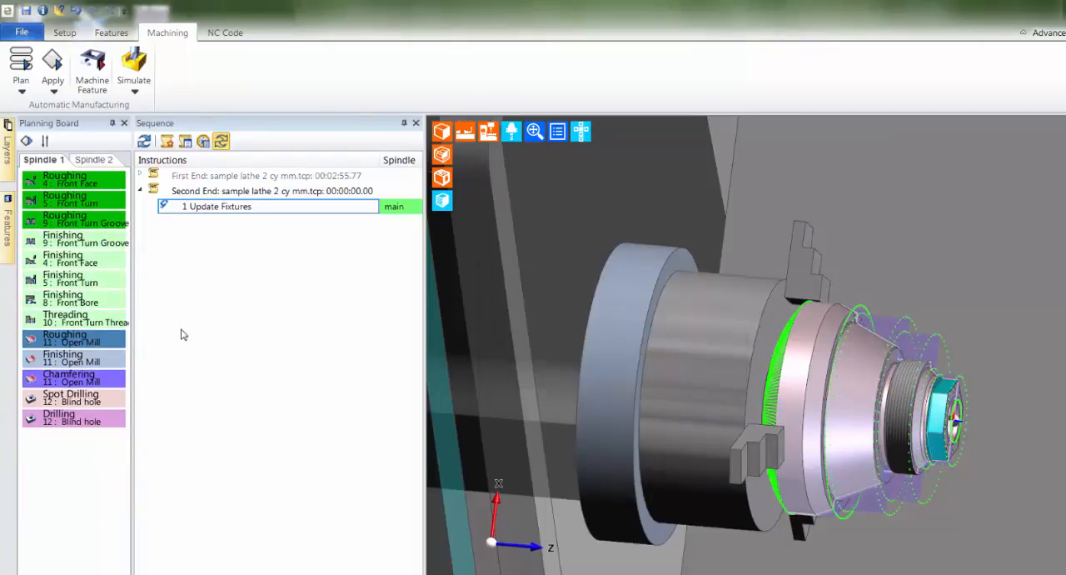
- Delete the Spot Drilling operation from the Planning Board
{"action": "left_click", "coordinate": [70, 396]}
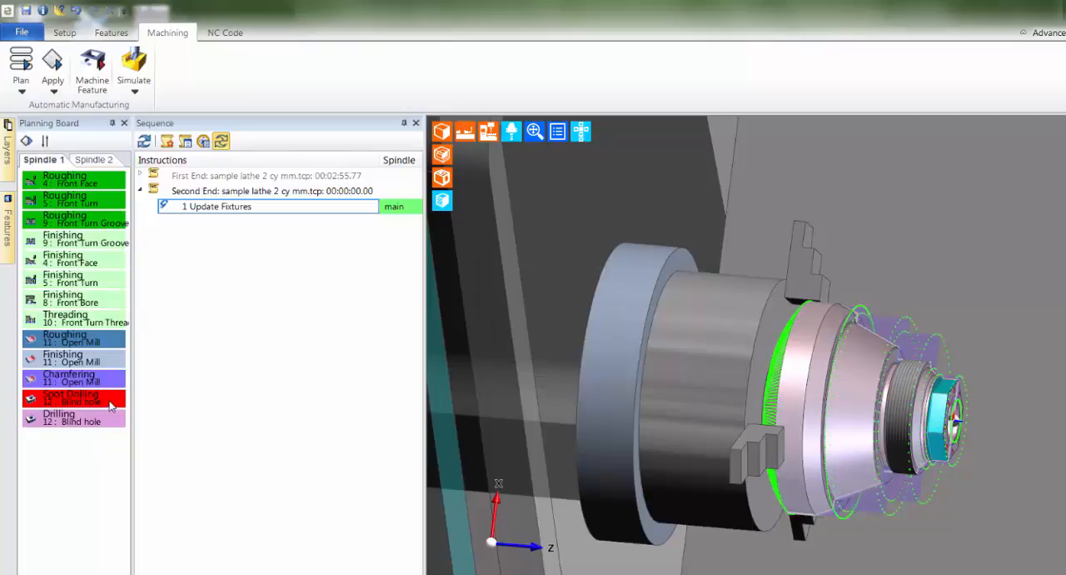
{"action": "right_click", "coordinate": [73, 398]}
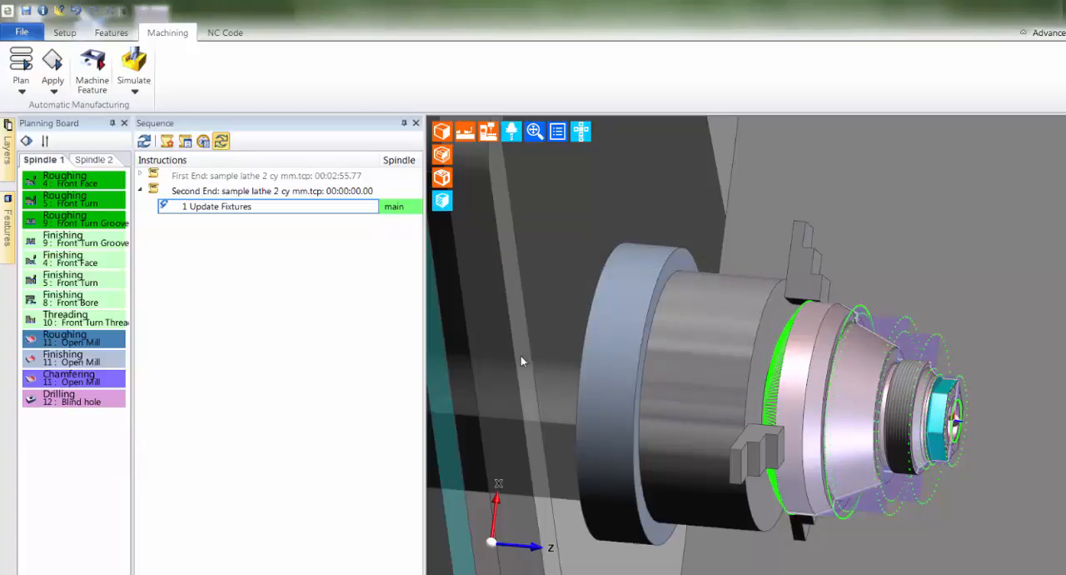
{"action": "left_click", "coordinate": [74, 299]}
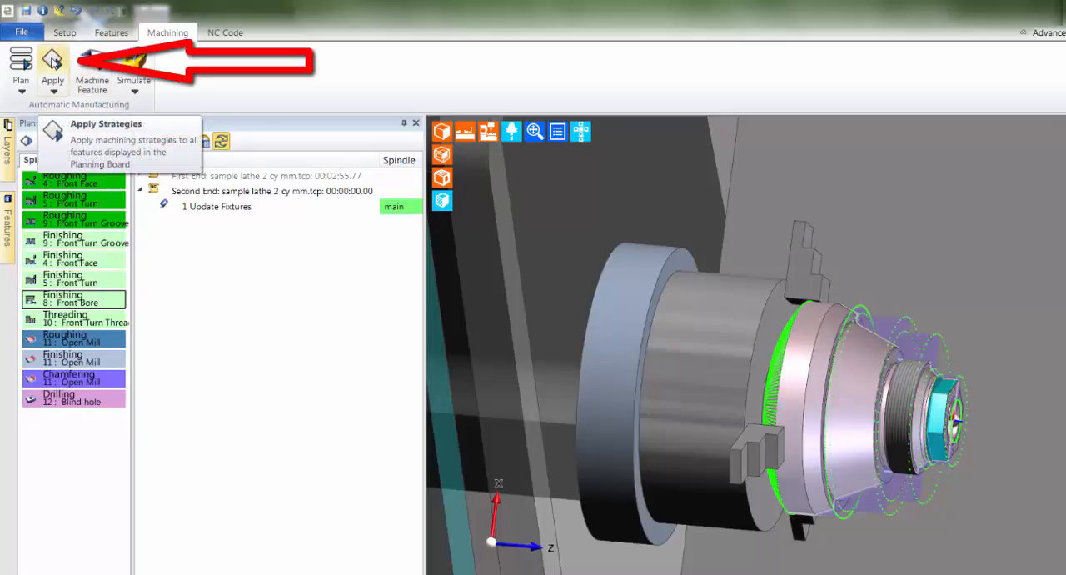
- Apply strategies to all planned operations, filling the Second End sequence with toolpaths
{"action": "left_click", "coordinate": [51, 65]}
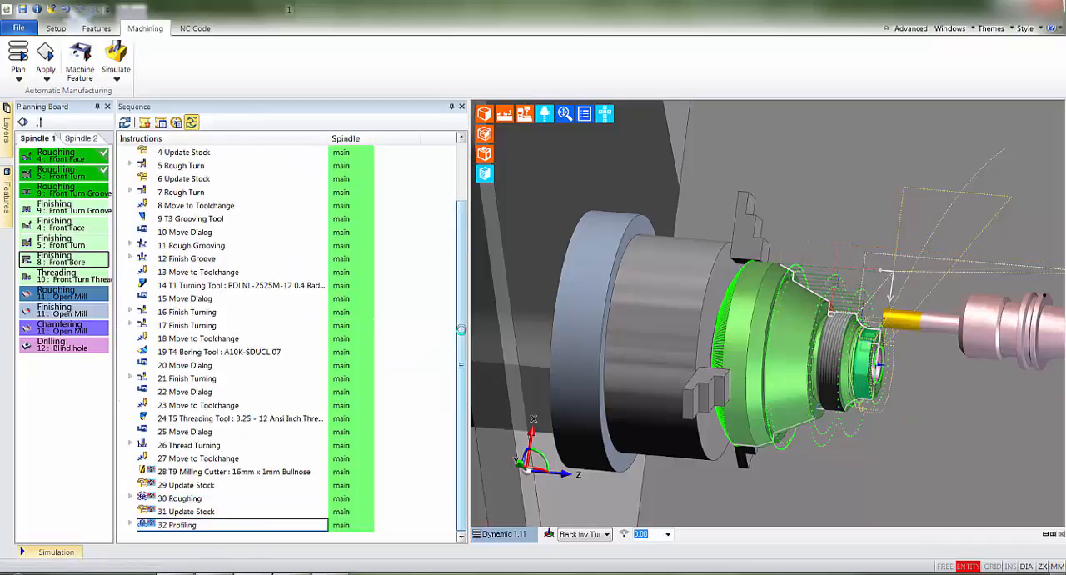
{"action": "scroll", "scroll_direction": "down", "scroll_amount": 3}
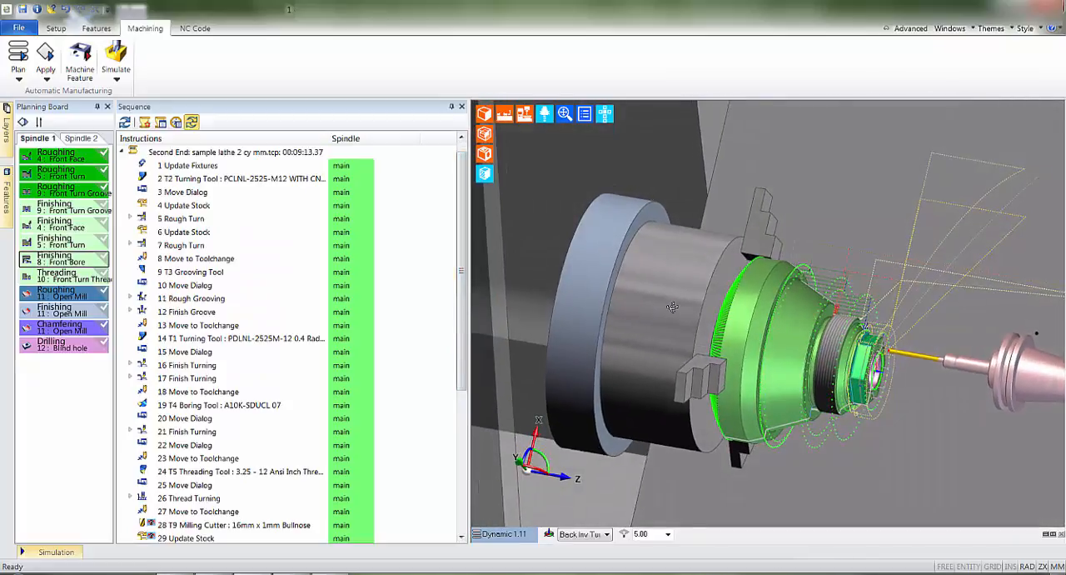
{"action": "left_click", "coordinate": [187, 431]}
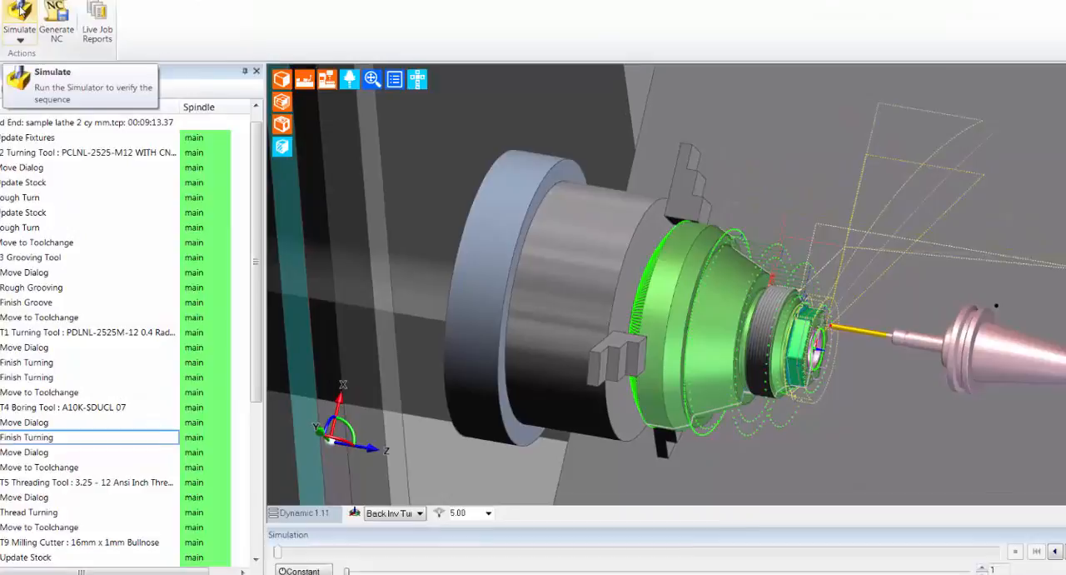
- Load the chosen sequences into the simulator and set it to stop at collisions
{"action": "left_click", "coordinate": [20, 16]}
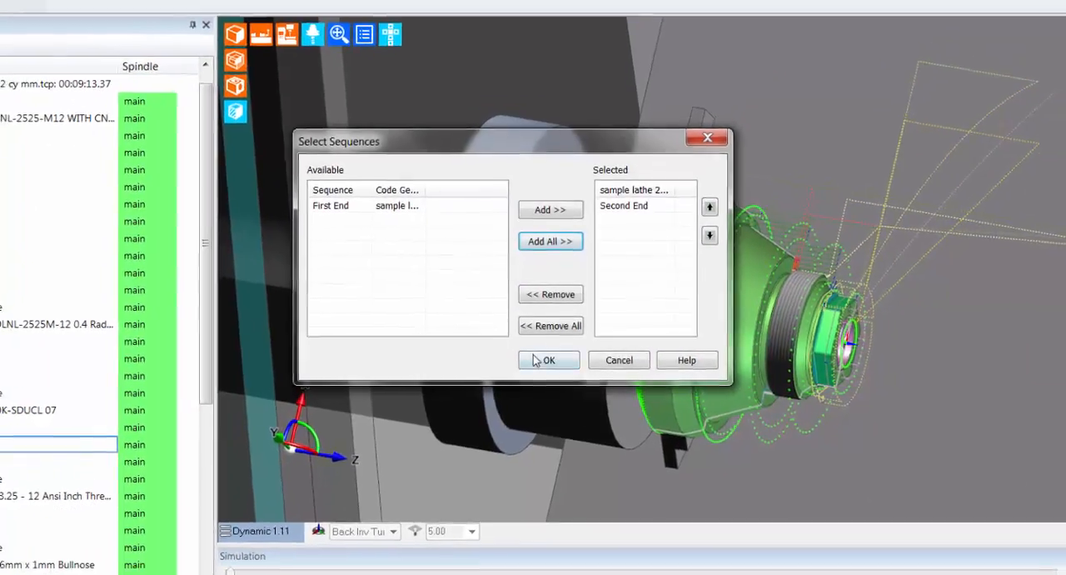
{"action": "left_click", "coordinate": [548, 360]}
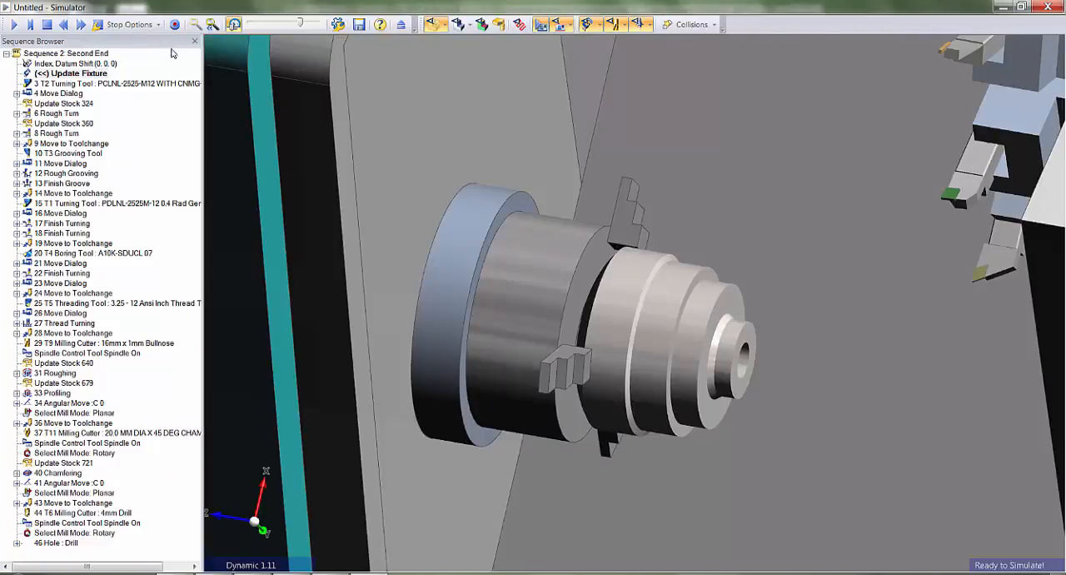
{"action": "left_click", "coordinate": [127, 23]}
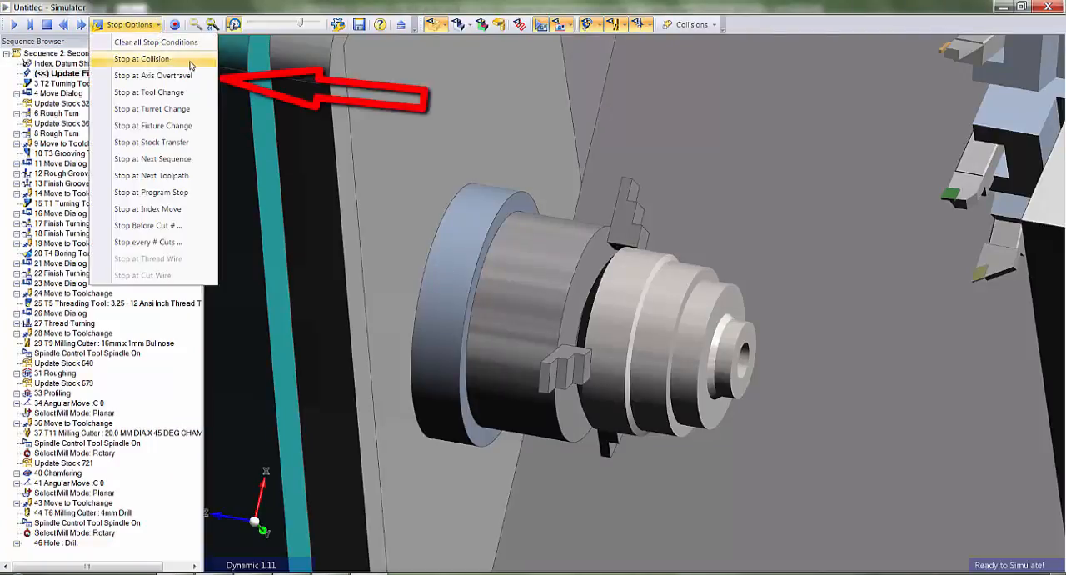
{"action": "left_click", "coordinate": [142, 58]}
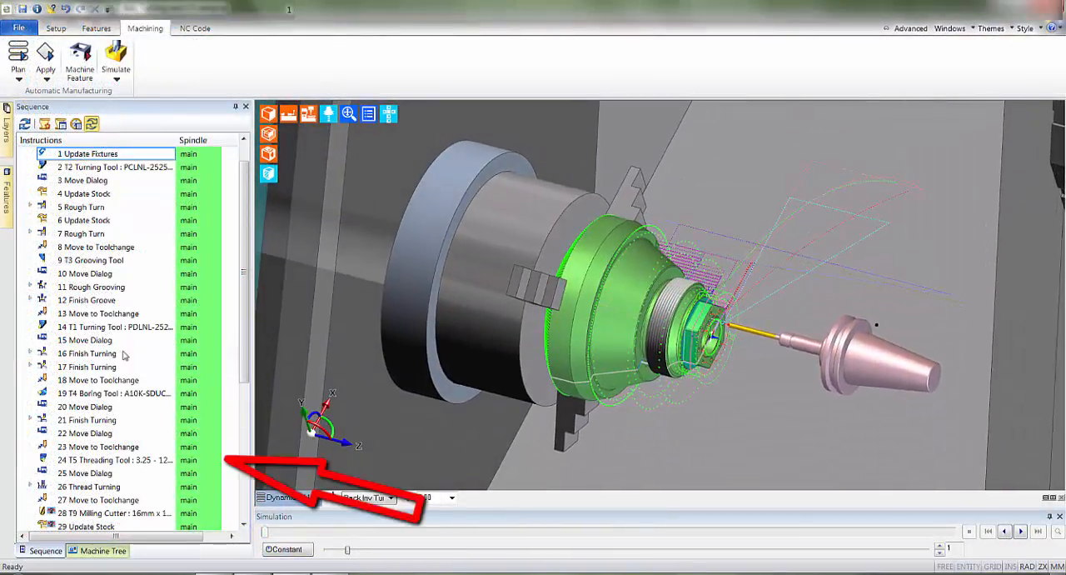
- Review the Finish Turning and Roughing instruction settings without changing them
{"action": "double_click", "coordinate": [86, 353]}
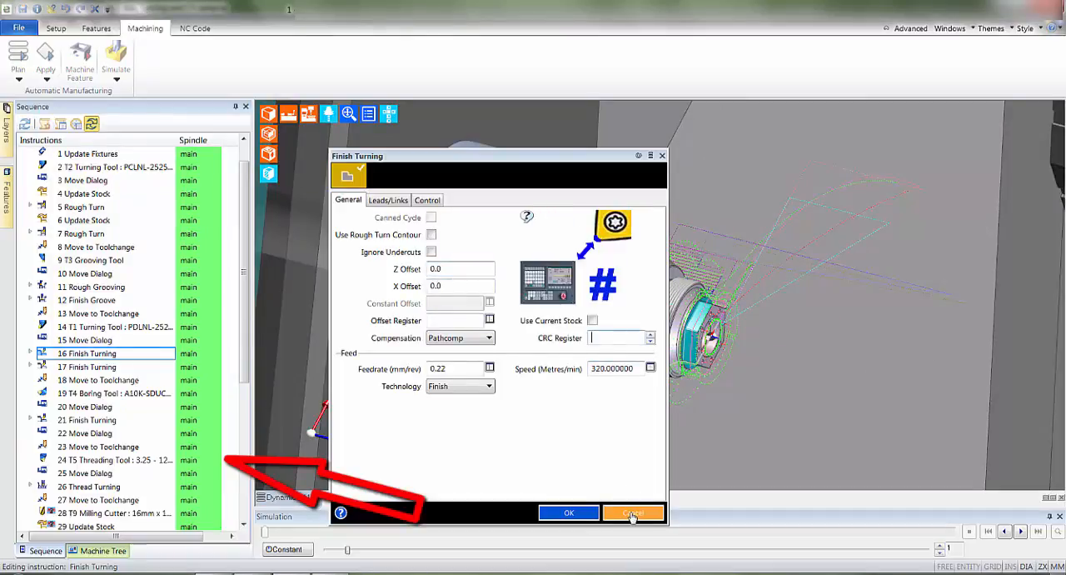
{"action": "left_click", "coordinate": [633, 513]}
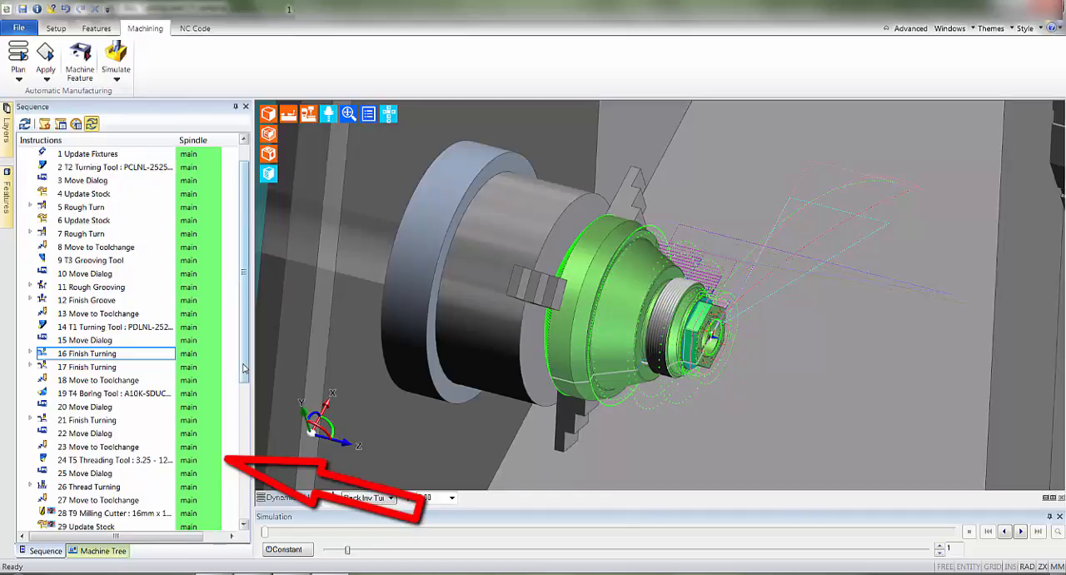
{"action": "scroll", "scroll_direction": "down", "scroll_amount": 3}
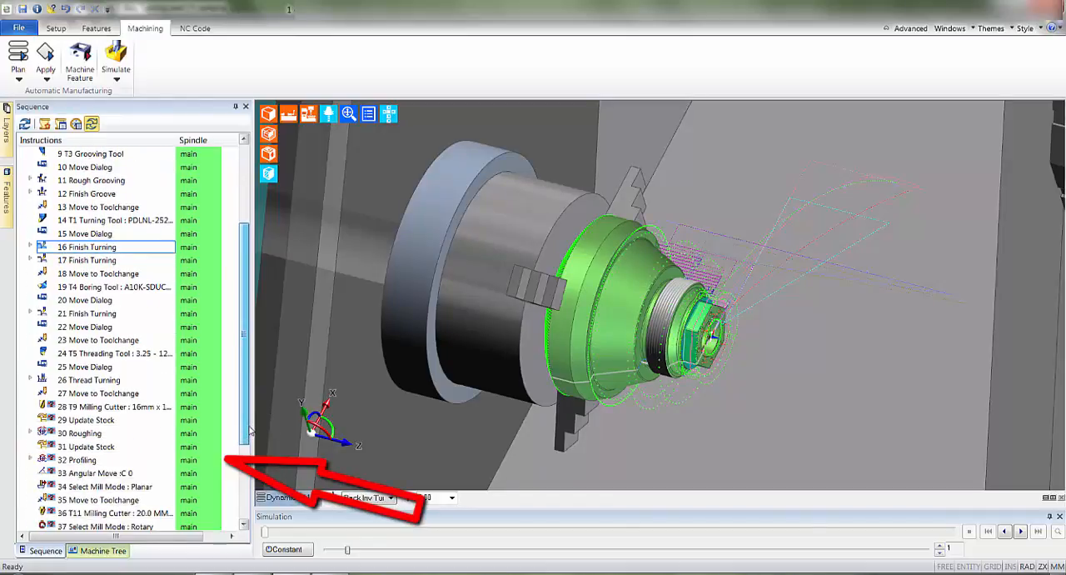
{"action": "double_click", "coordinate": [80, 433]}
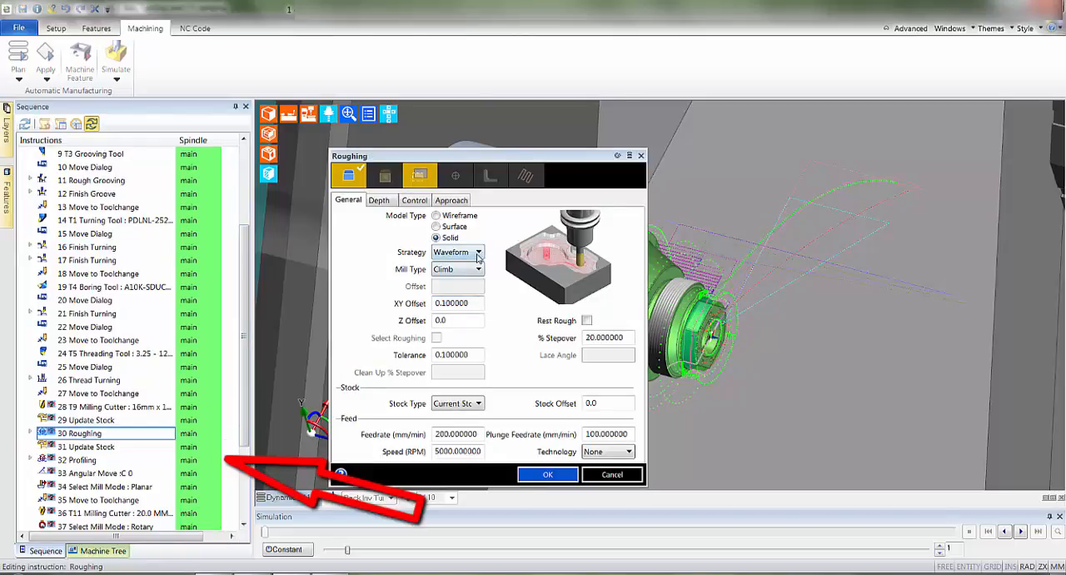
{"action": "left_click", "coordinate": [477, 253]}
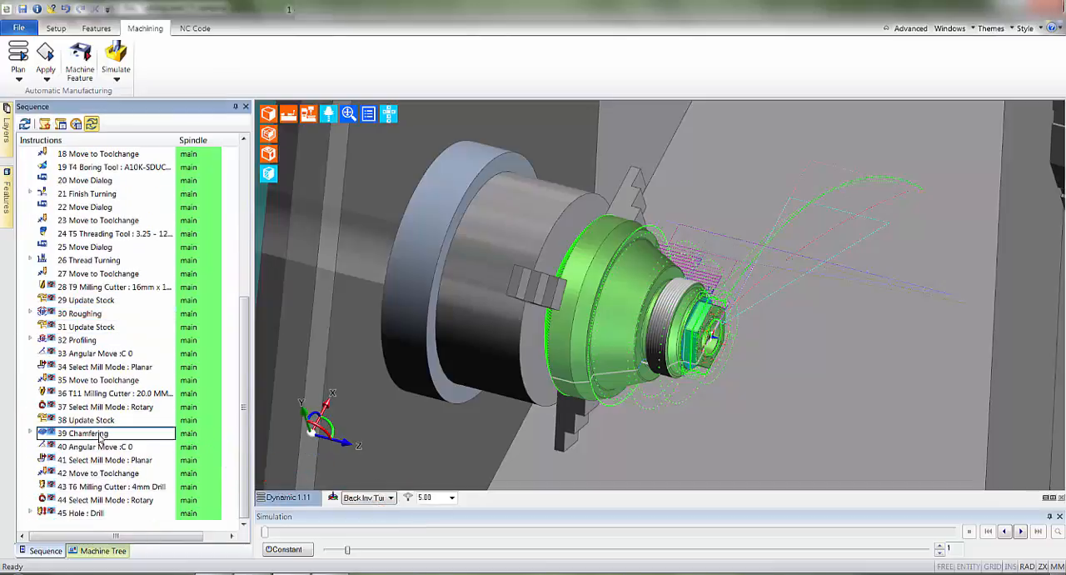
- Change the Chamfering instruction's tip offset from 2.5 to 2
{"action": "double_click", "coordinate": [82, 433]}
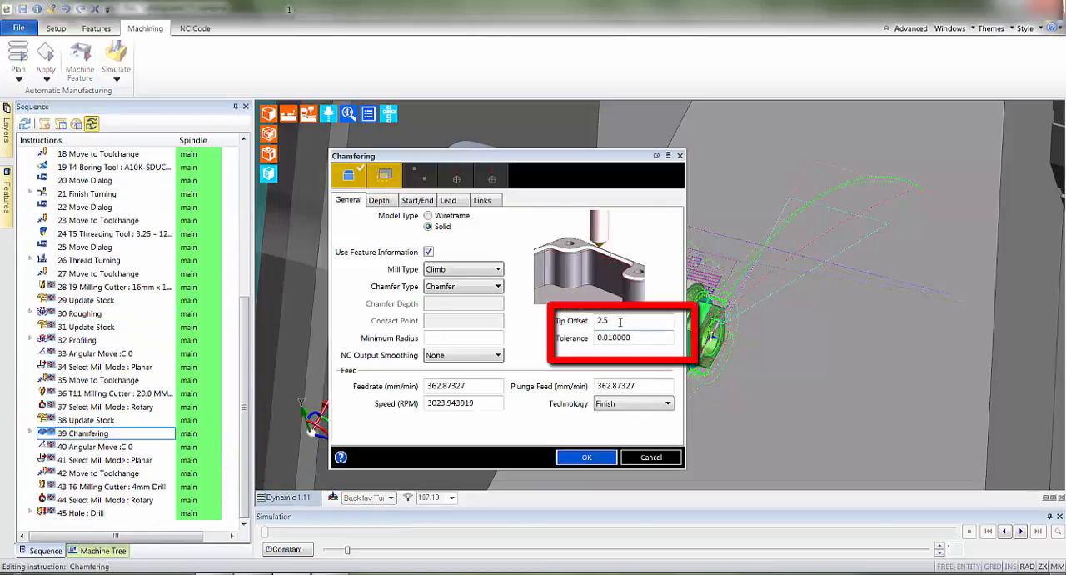
{"action": "type", "text": "2"}
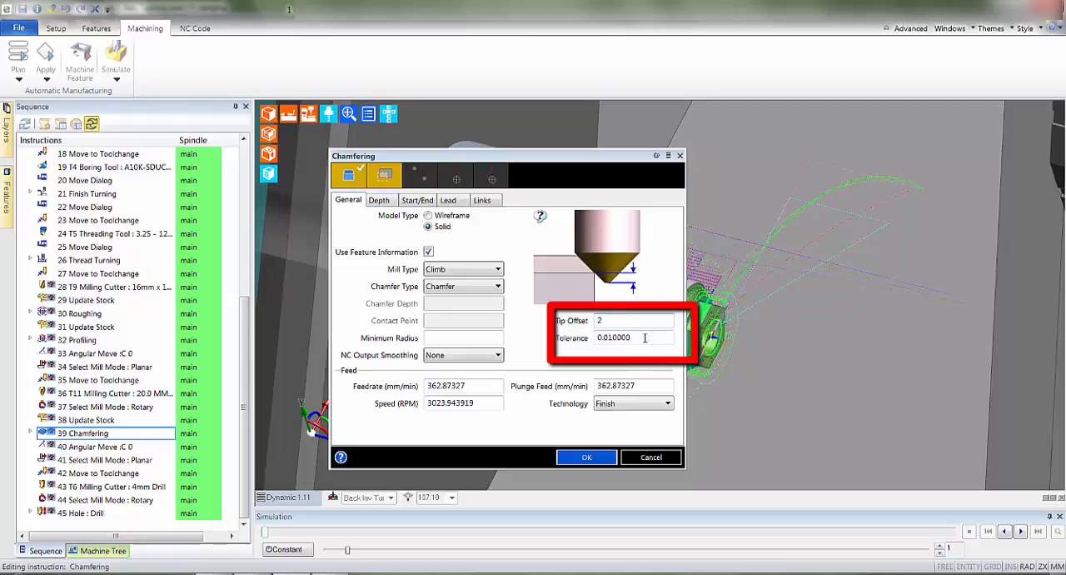
{"action": "left_click", "coordinate": [587, 457]}
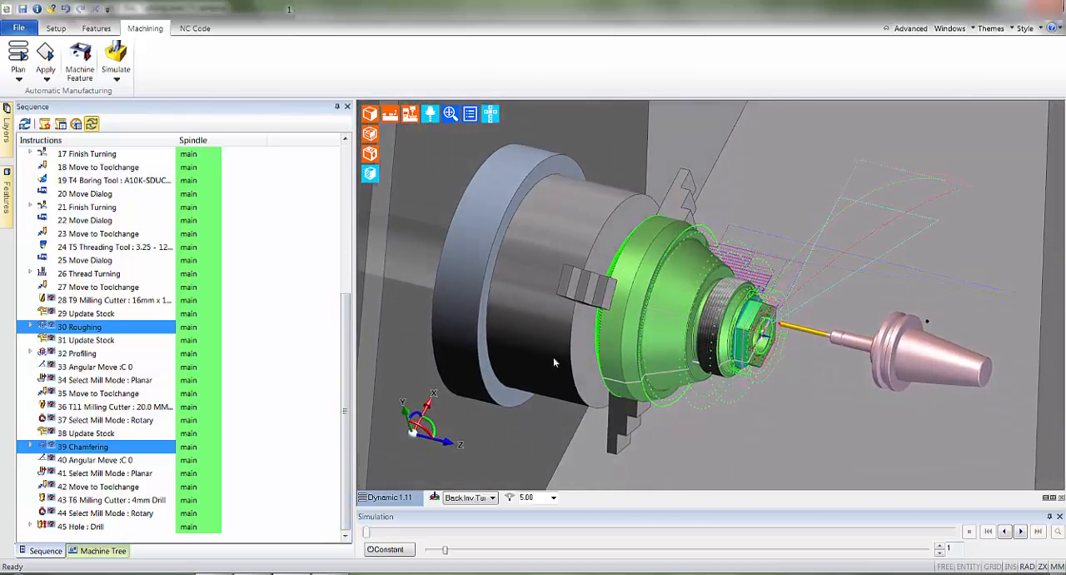
- Reload the Slide Roll Pin model from Modified Slide Roll Pin.pmod, declining to save the old parts file
{"action": "left_click", "coordinate": [97, 27]}
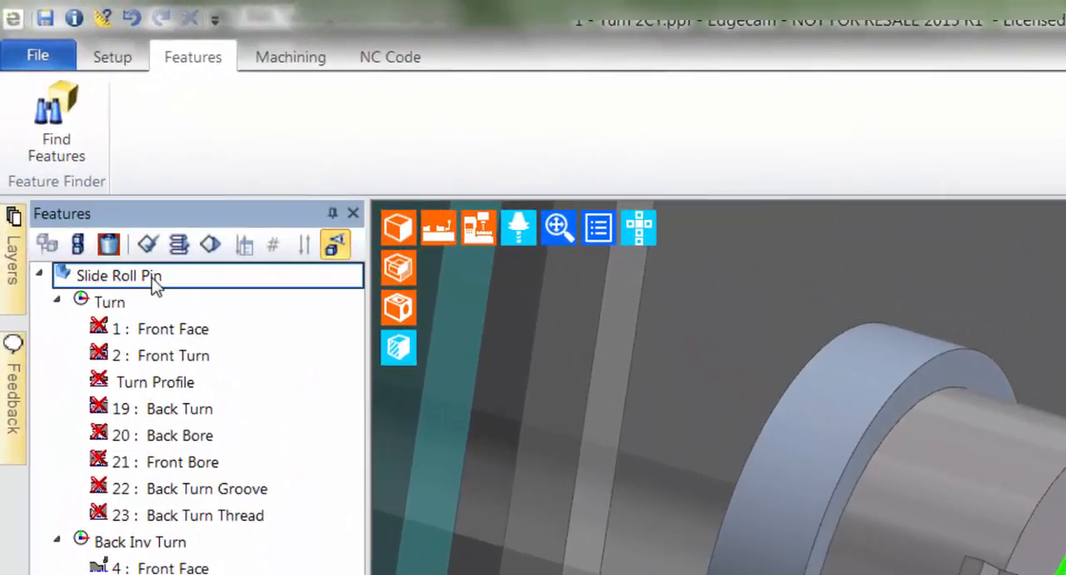
{"action": "right_click", "coordinate": [120, 275]}
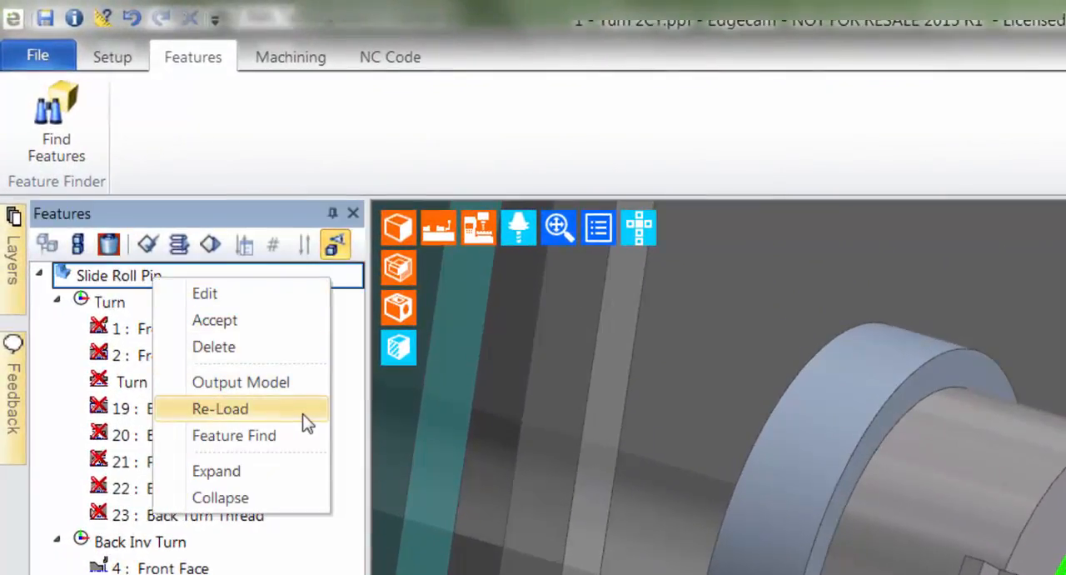
{"action": "left_click", "coordinate": [220, 408]}
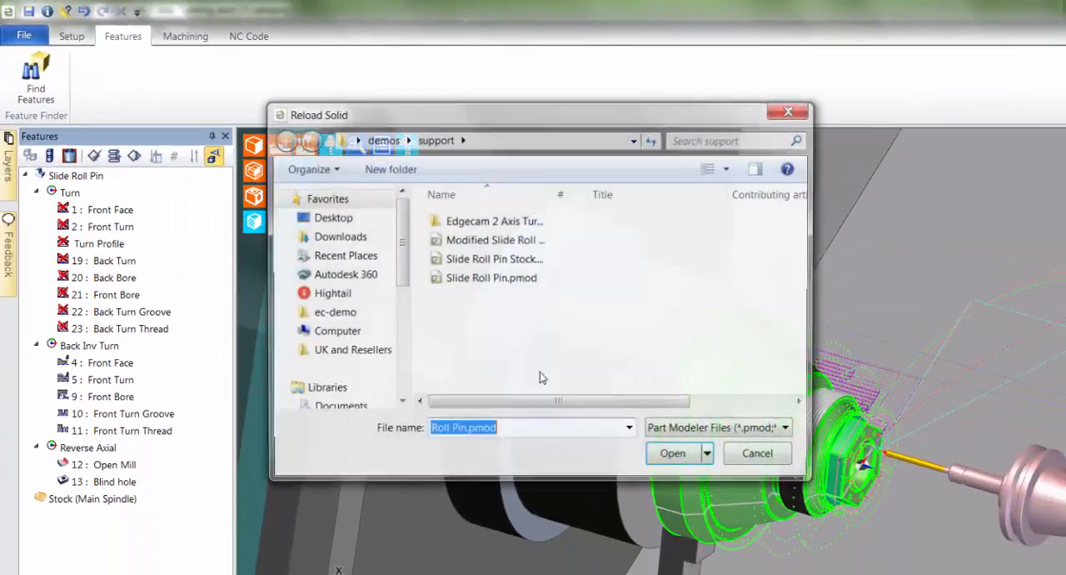
{"action": "left_click", "coordinate": [493, 240]}
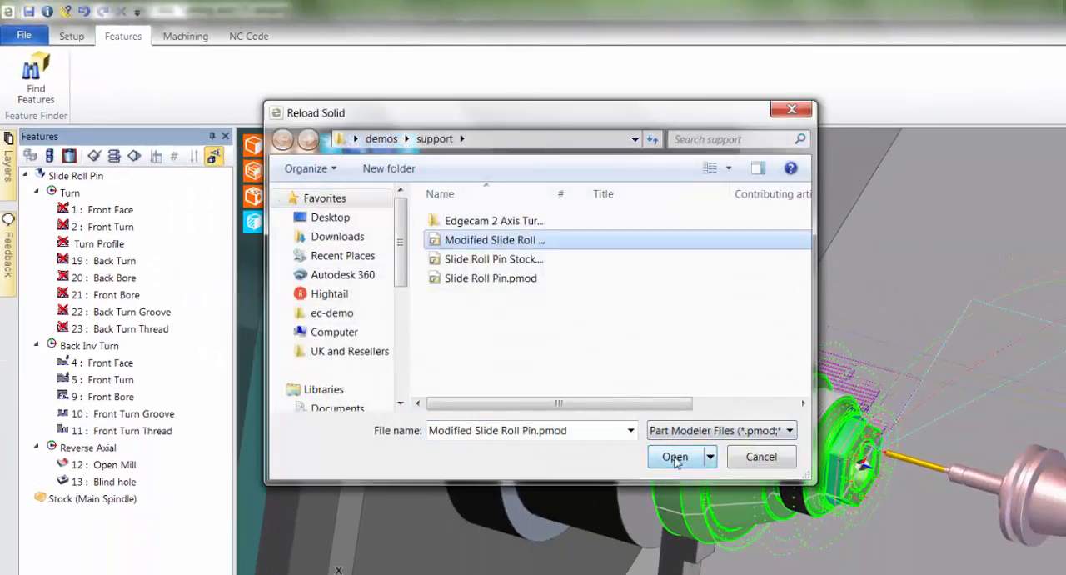
{"action": "left_click", "coordinate": [675, 456]}
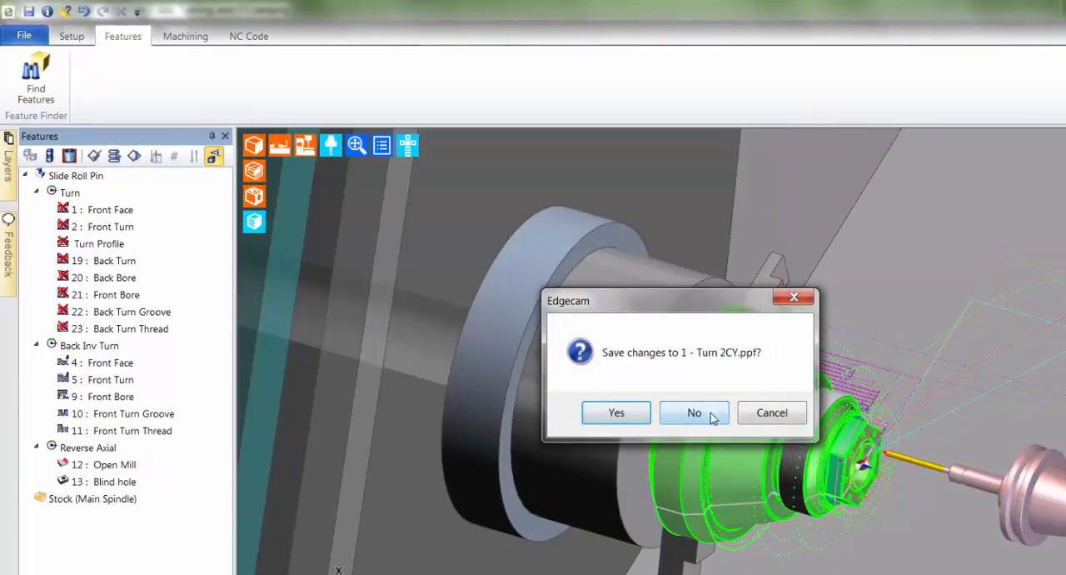
{"action": "left_click", "coordinate": [693, 413]}
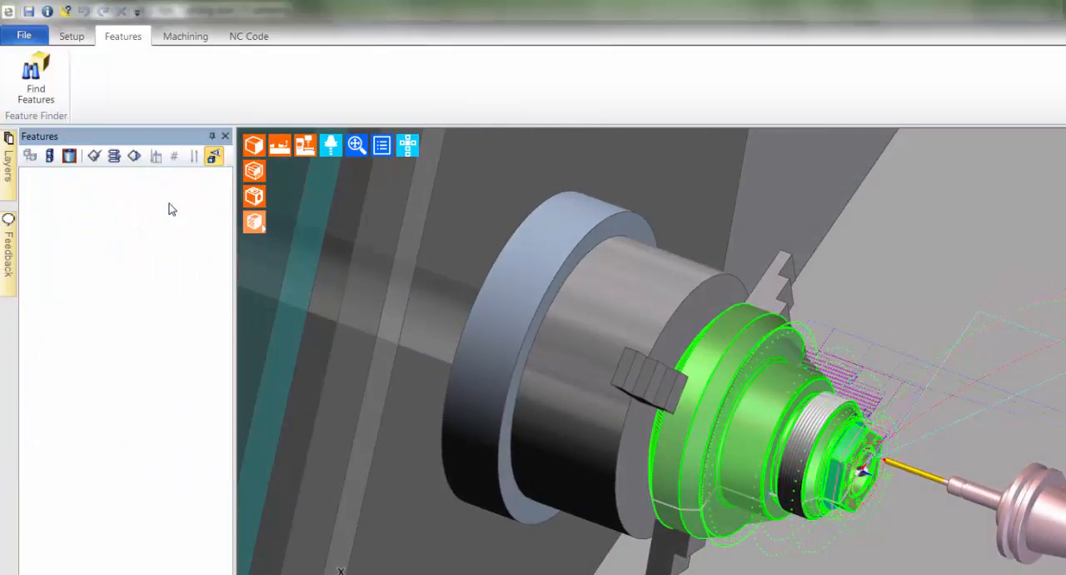
{"action": "left_click", "coordinate": [185, 36]}
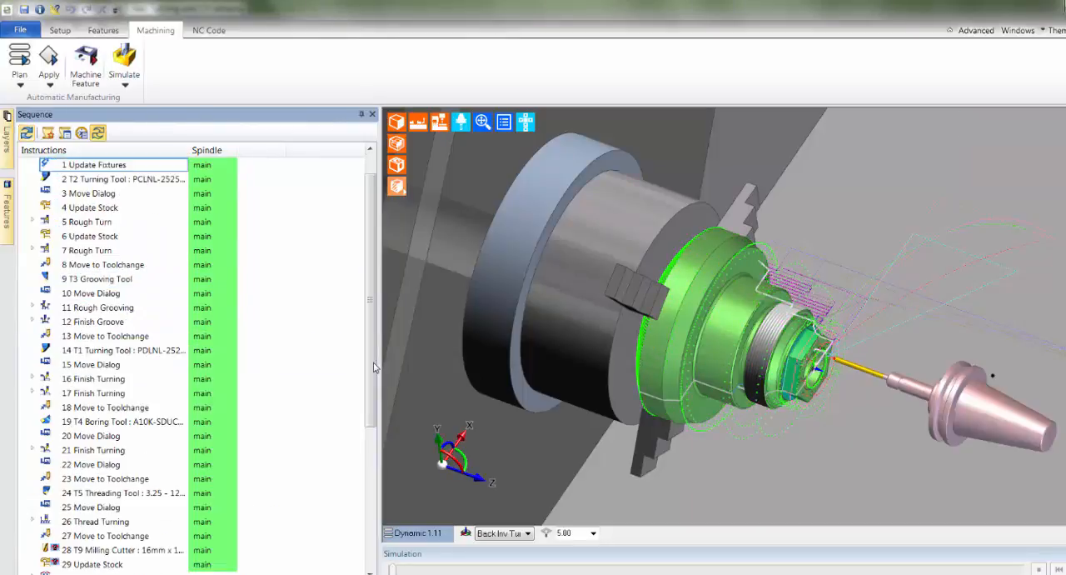
- Load the 6.0 mm ball nose mill (T12) as a driven radial cutter, then add Select Mill Mode: Planar
{"action": "scroll", "scroll_direction": "down", "scroll_amount": 3}
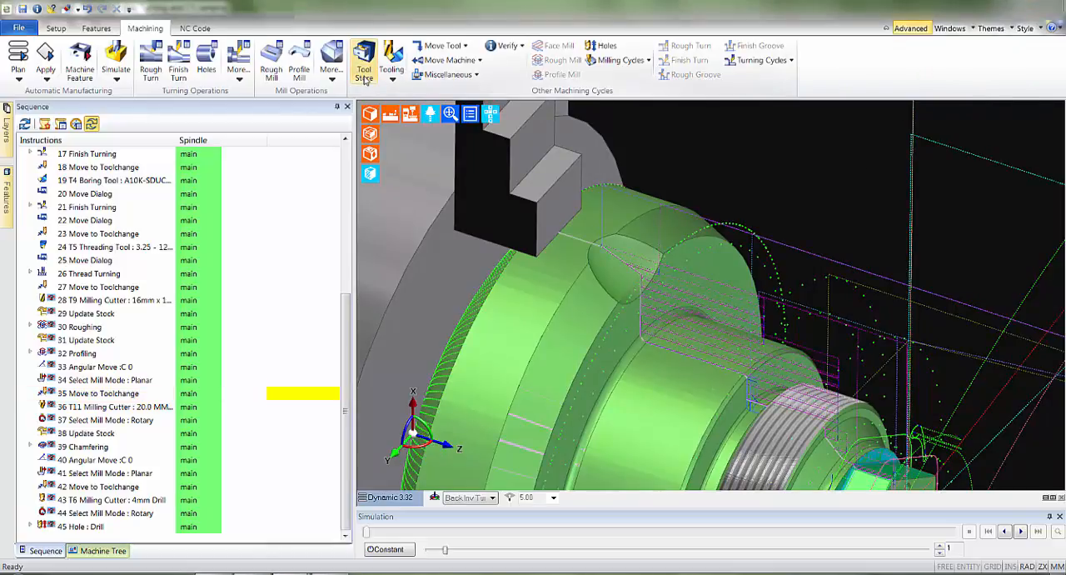
{"action": "left_click", "coordinate": [363, 60]}
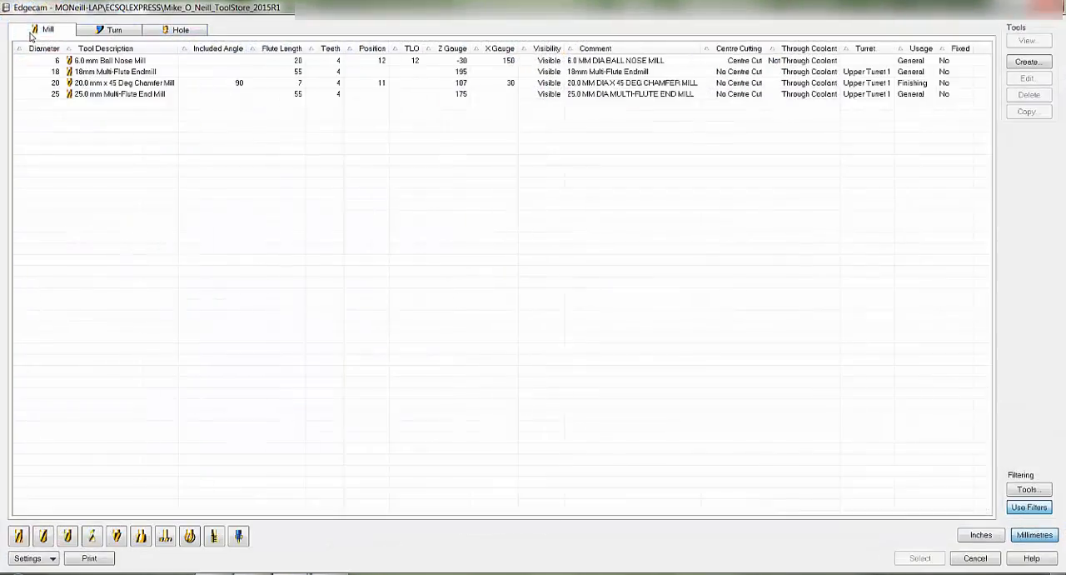
{"action": "left_click", "coordinate": [108, 60]}
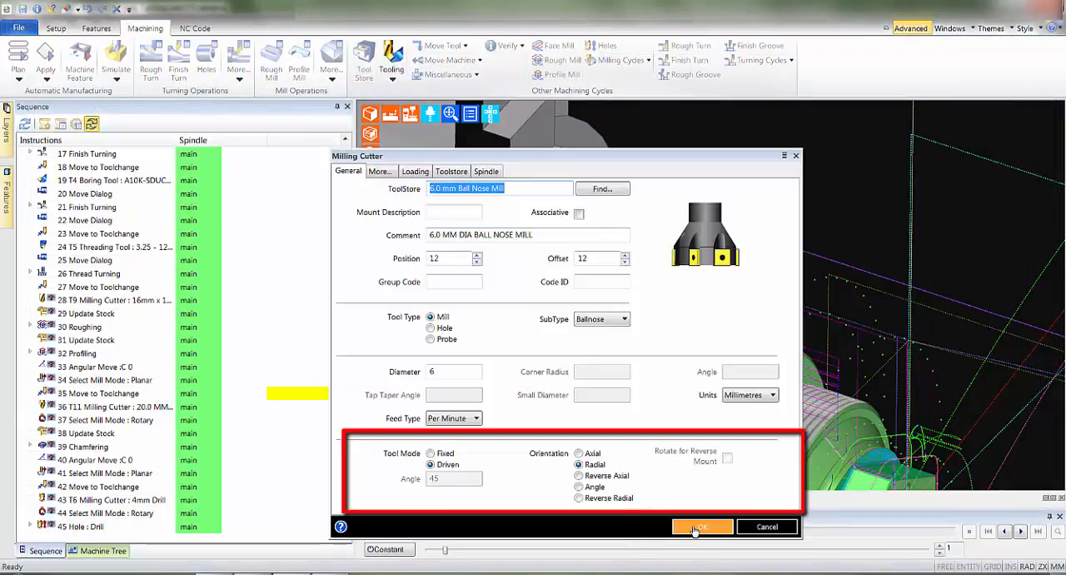
{"action": "left_click", "coordinate": [701, 526]}
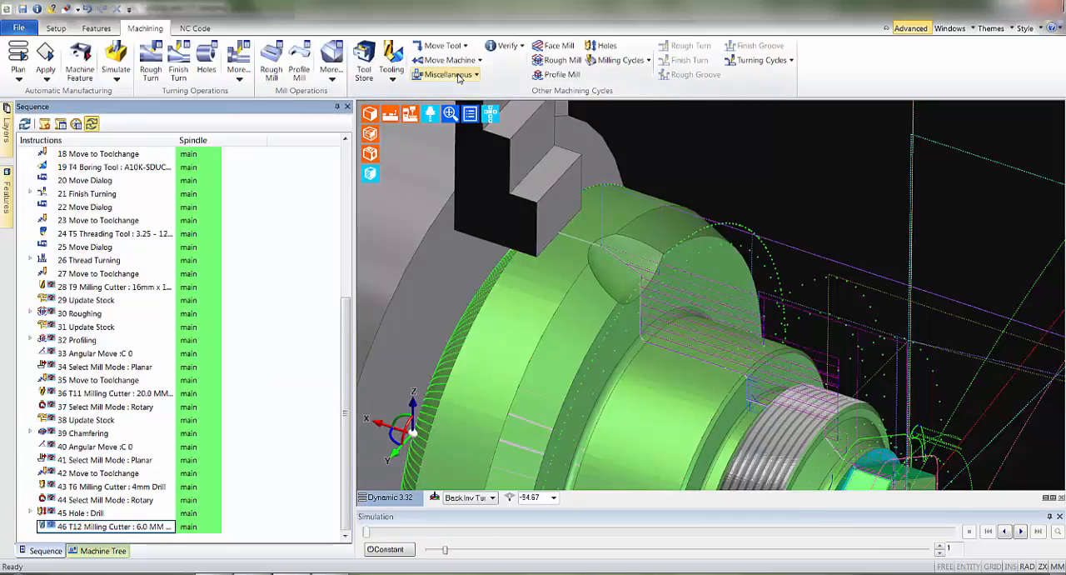
{"action": "left_click", "coordinate": [447, 74]}
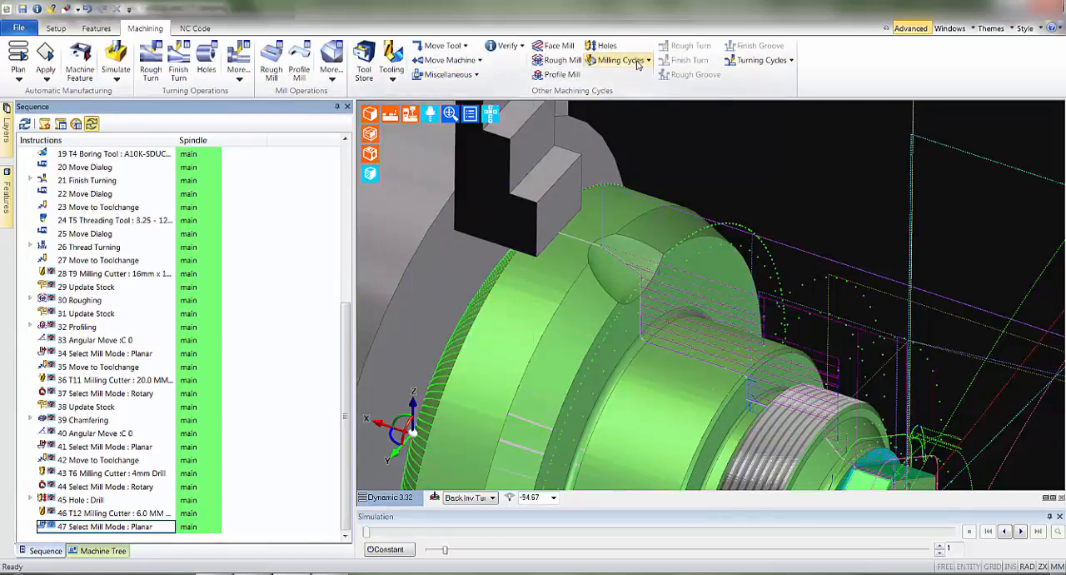
{"action": "left_click", "coordinate": [616, 60]}
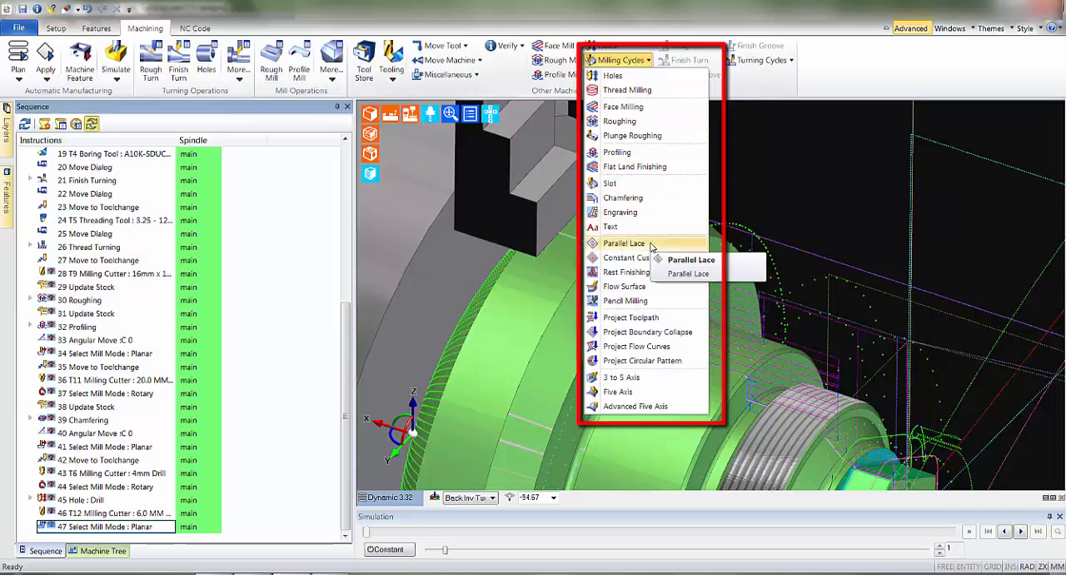
- Generate a Parallel Lace milling cycle on the selected part surface
{"action": "left_click", "coordinate": [690, 273]}
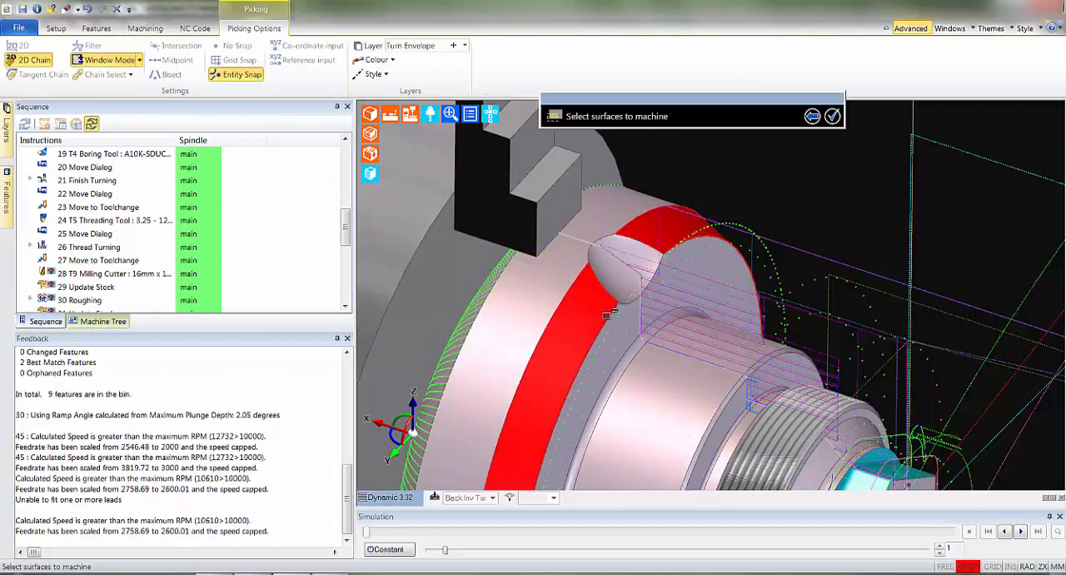
{"action": "left_click", "coordinate": [620, 266]}
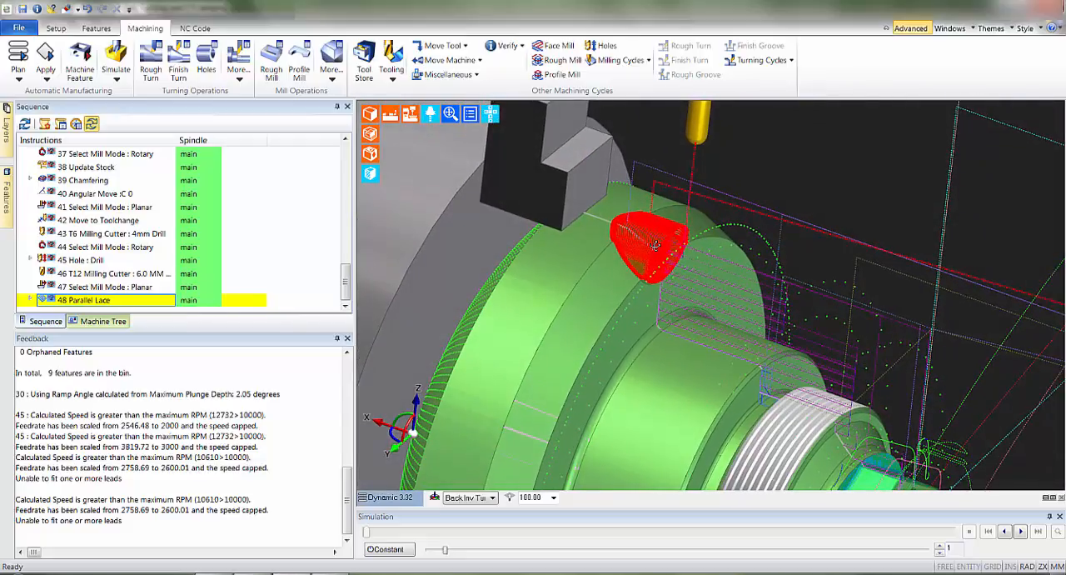
{"action": "scroll", "scroll_direction": "down", "scroll_amount": 3}
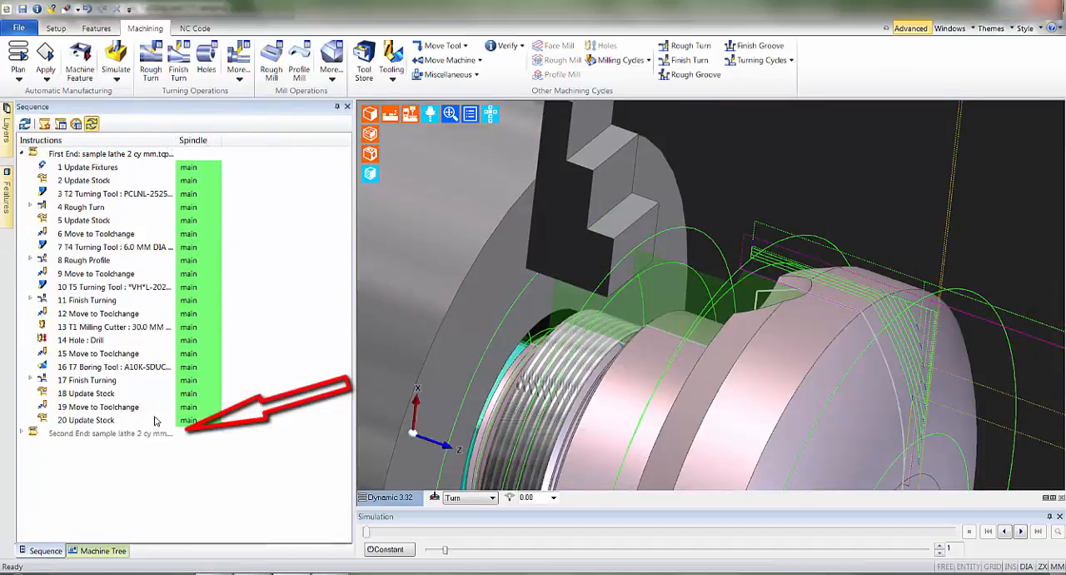
- Expand the Second End sequence node so both ends' instructions are listed
{"action": "left_click", "coordinate": [110, 434]}
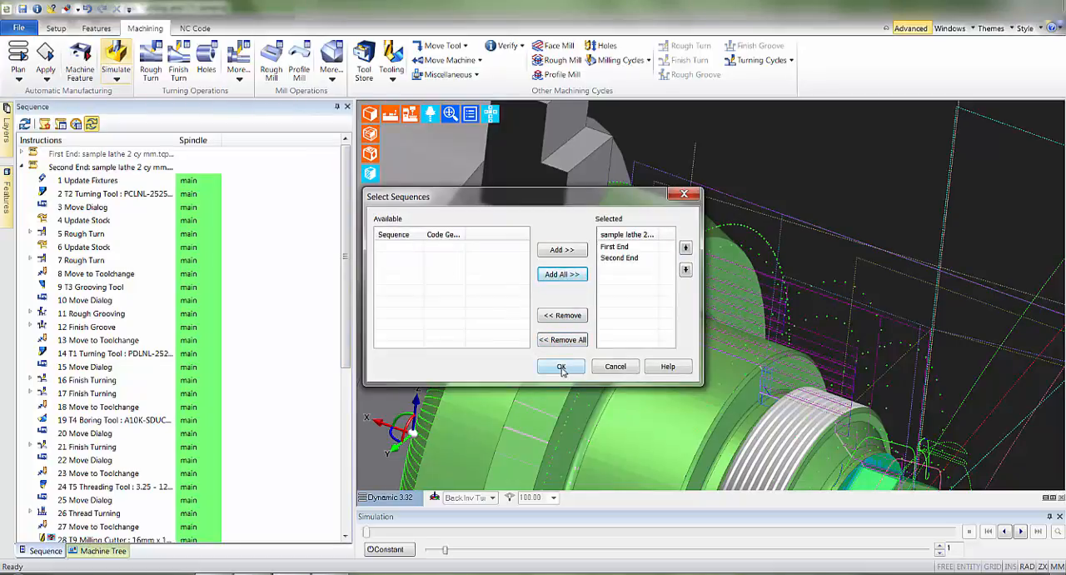
- Start simulating both ends together and enable Stop at Turret Change in the stop options
{"action": "left_click", "coordinate": [559, 366]}
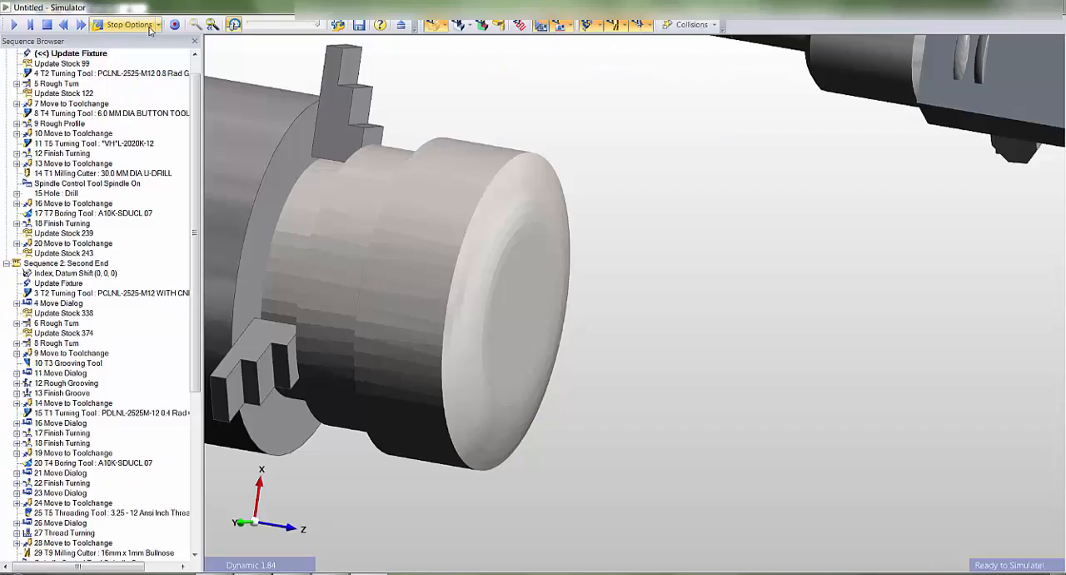
{"action": "left_click", "coordinate": [130, 24]}
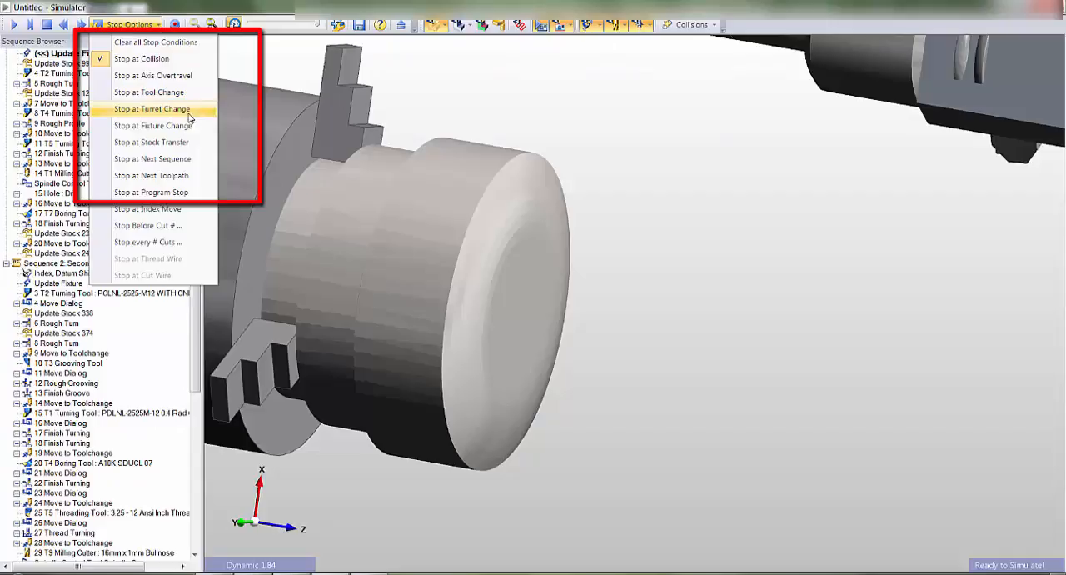
{"action": "left_click", "coordinate": [152, 108]}
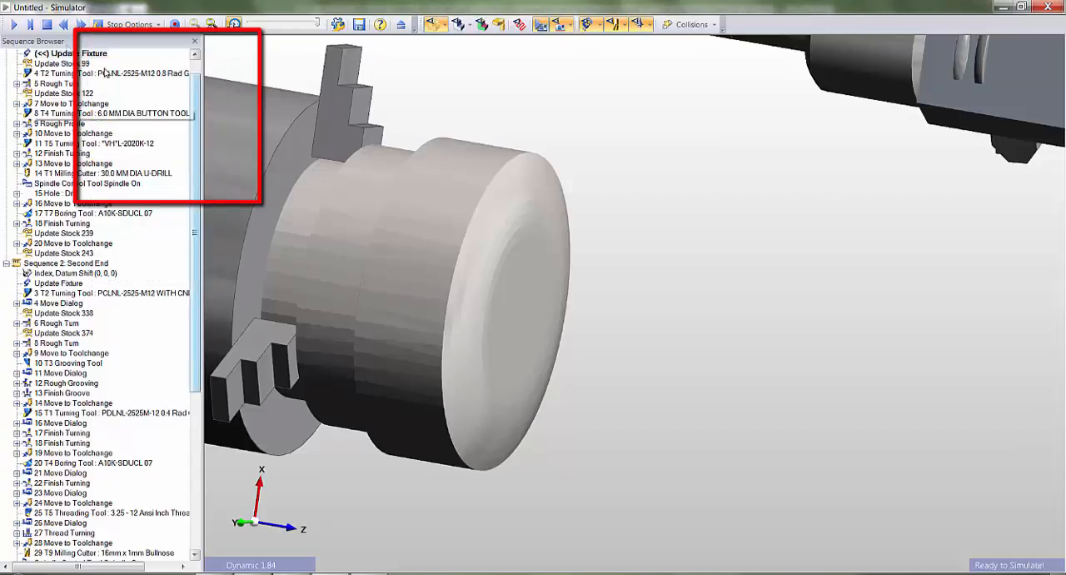